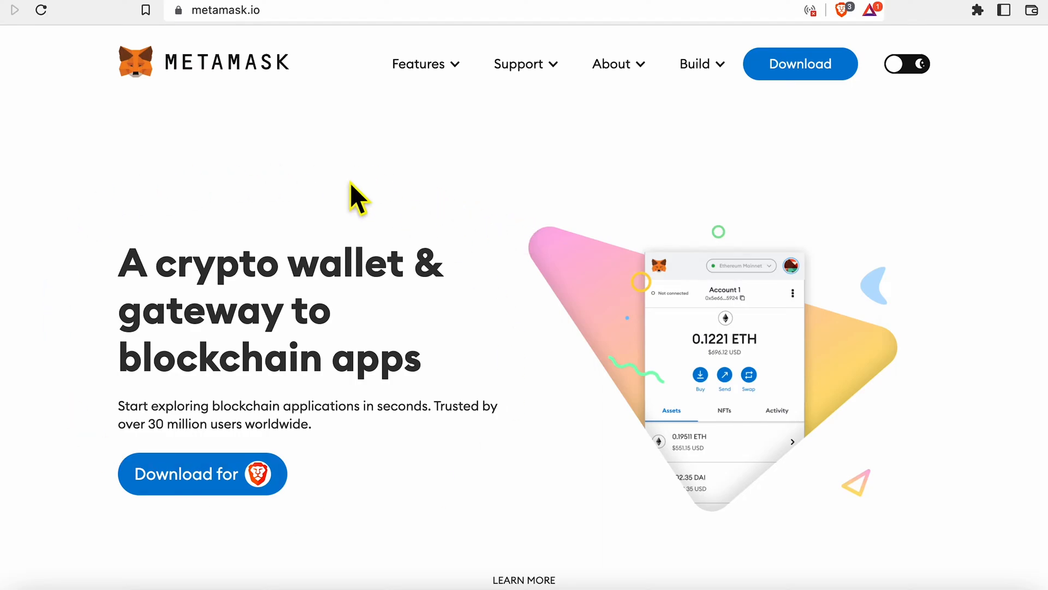
pyautogui.moveTo(522, 244)
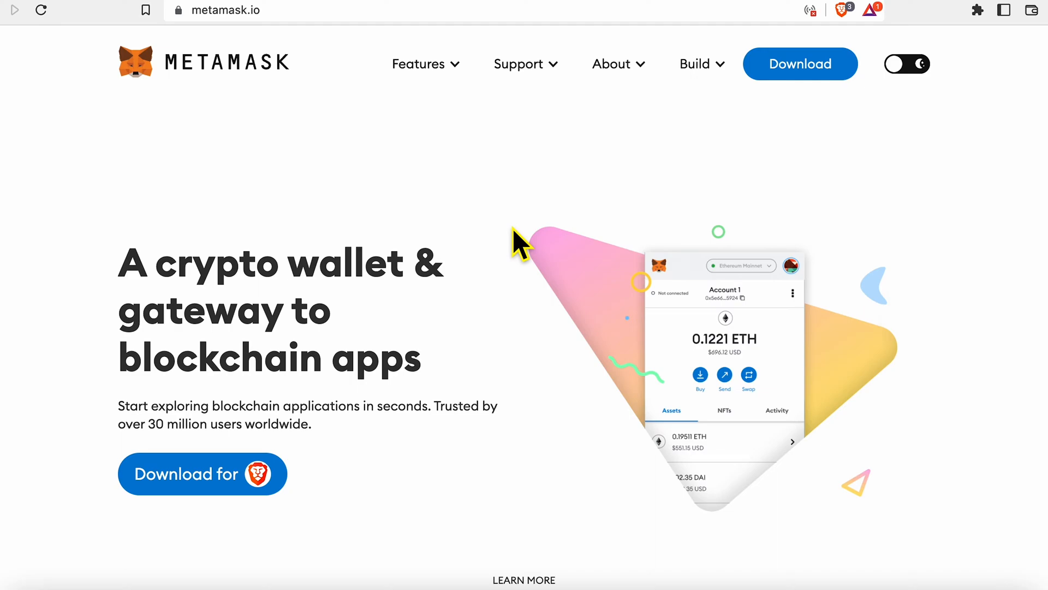
pyautogui.moveTo(751, 230)
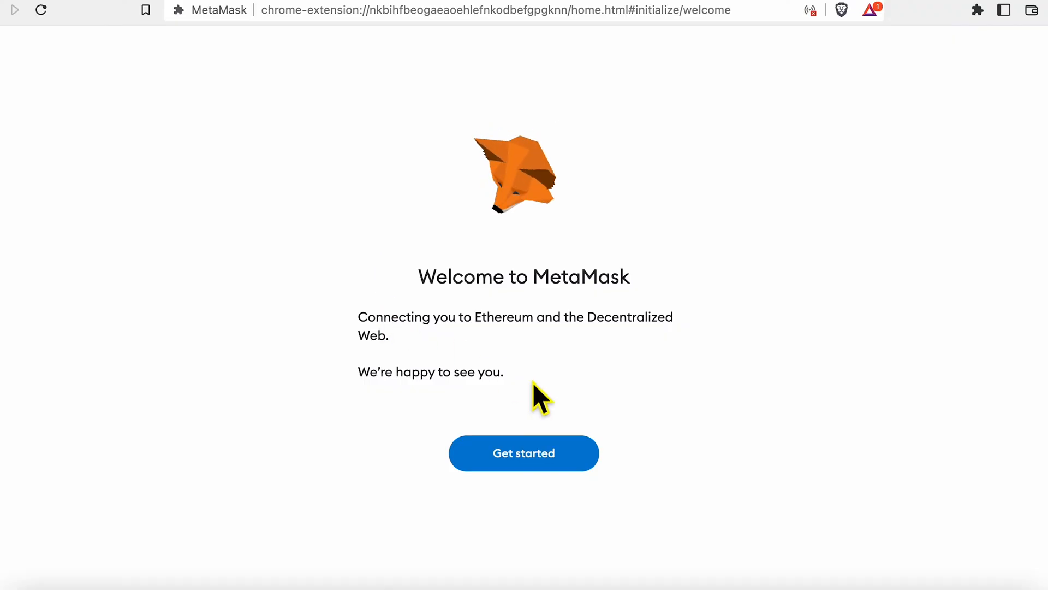
# - Start MetaMask setup and agree to share anonymous usage data
pyautogui.click(524, 452)
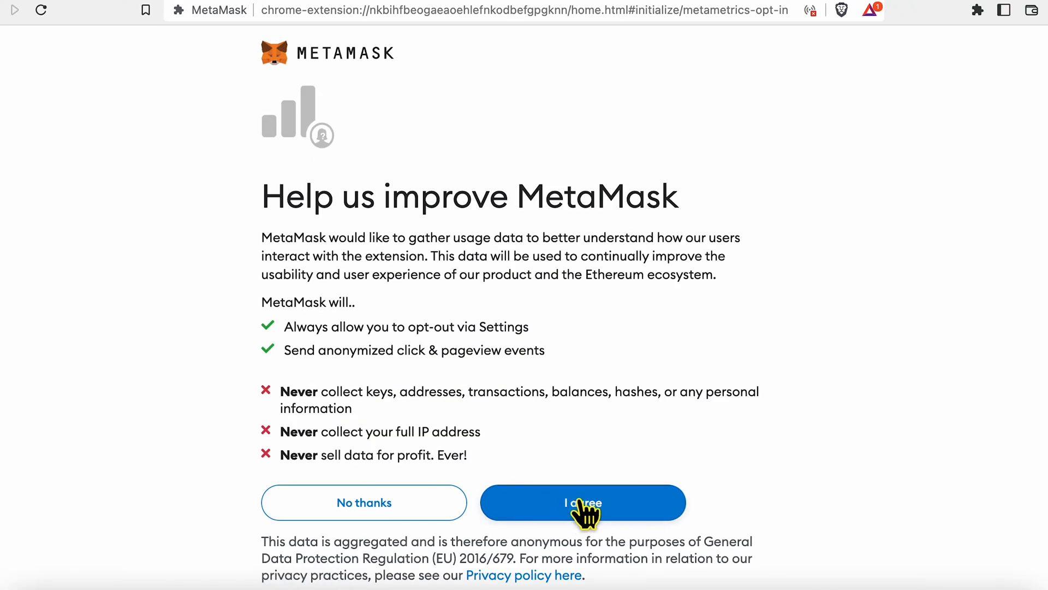
pyautogui.click(582, 502)
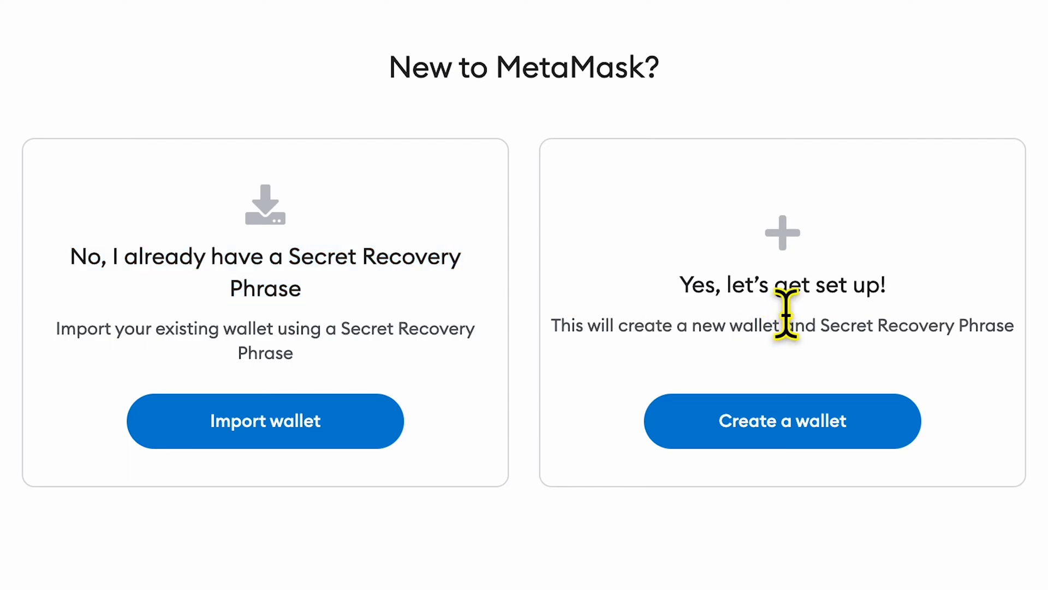
pyautogui.moveTo(74, 398)
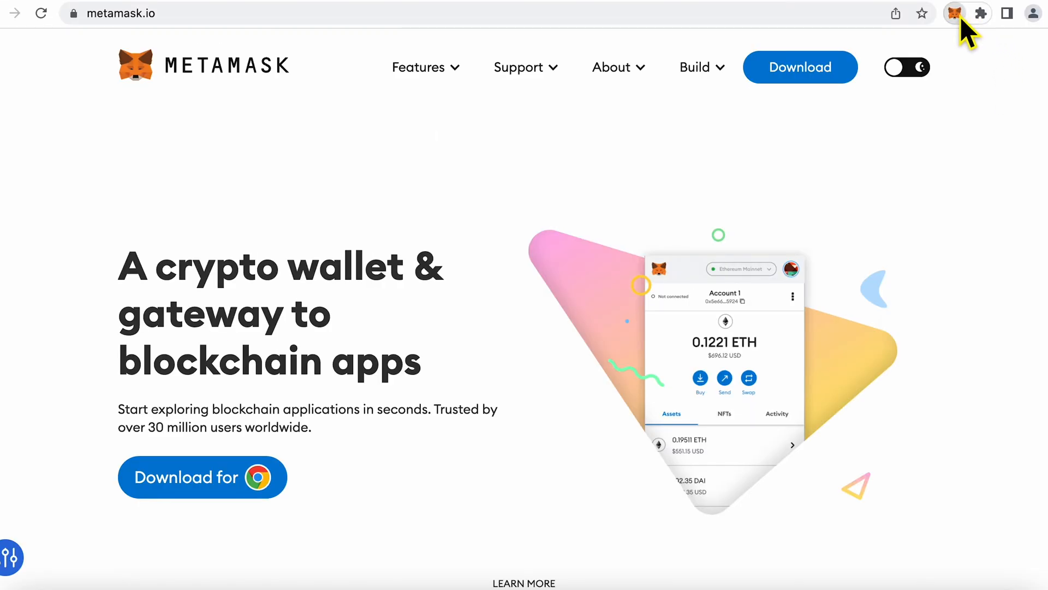
# - Uninstall the MetaMask extension from Chrome via its toolbar icon and confirm removal
pyautogui.click(955, 13)
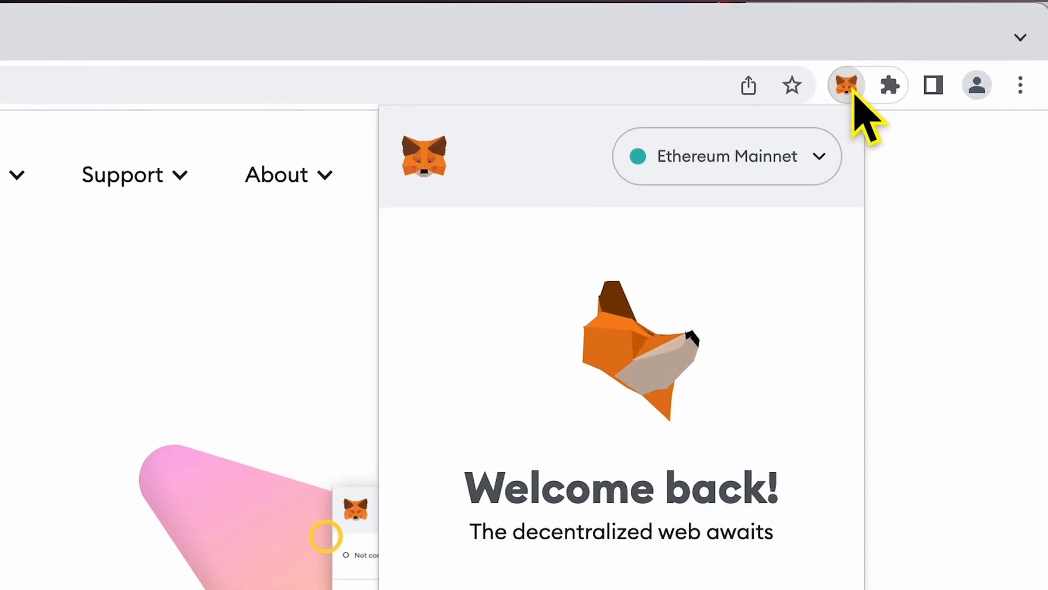
pyautogui.rightClick(845, 85)
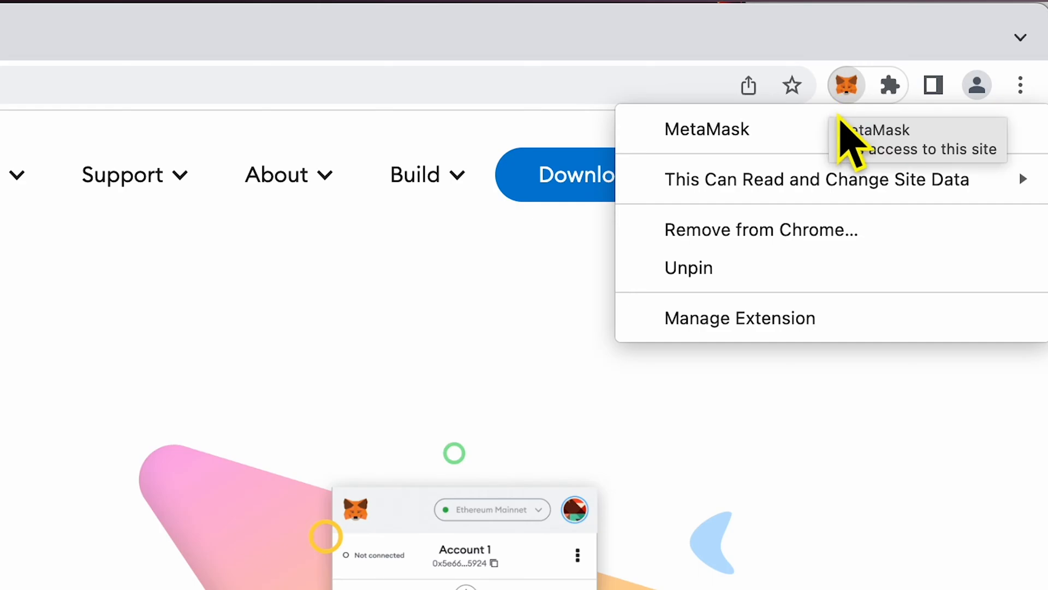
pyautogui.moveTo(688, 268)
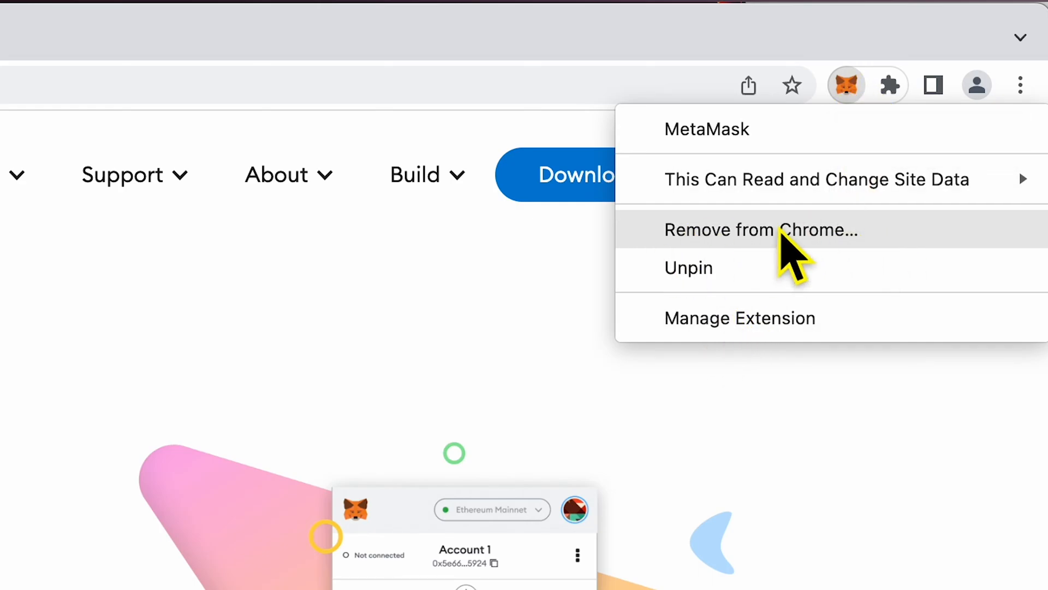
pyautogui.click(762, 229)
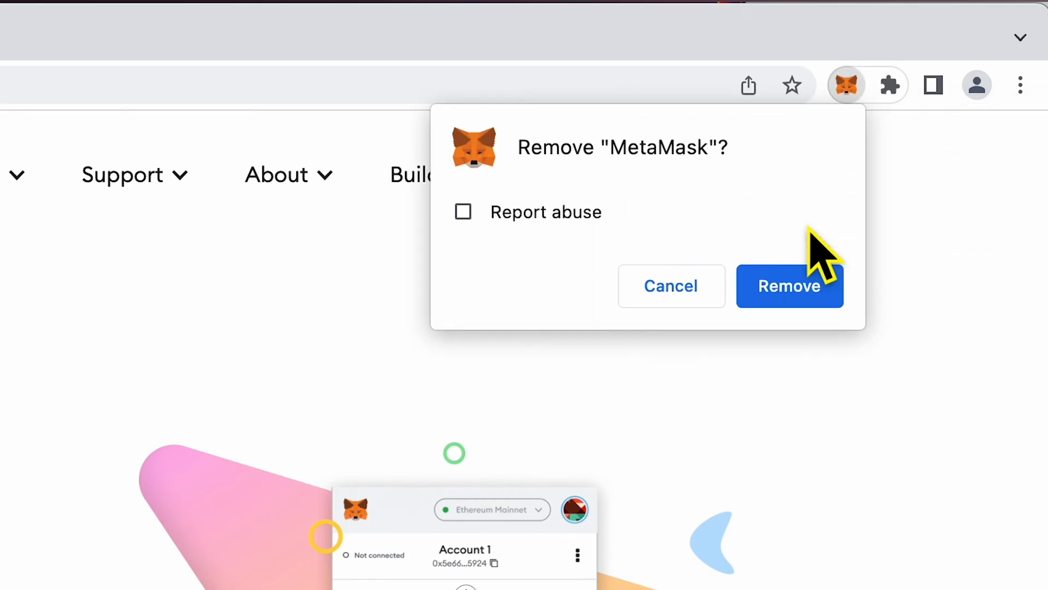
pyautogui.click(789, 286)
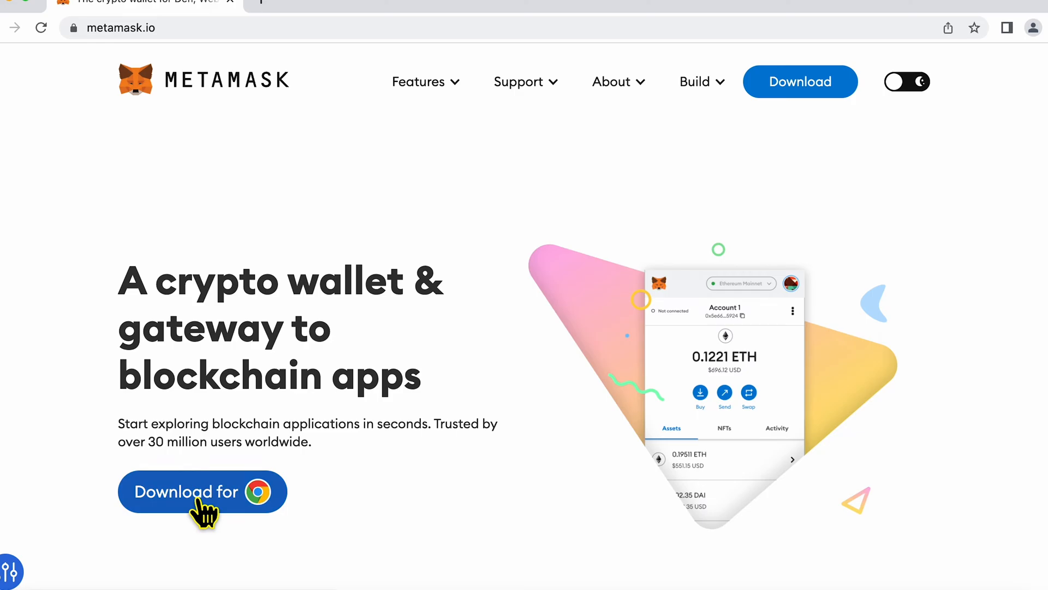
# - Reinstall MetaMask from its Chrome Web Store listing with Add extension
pyautogui.click(202, 491)
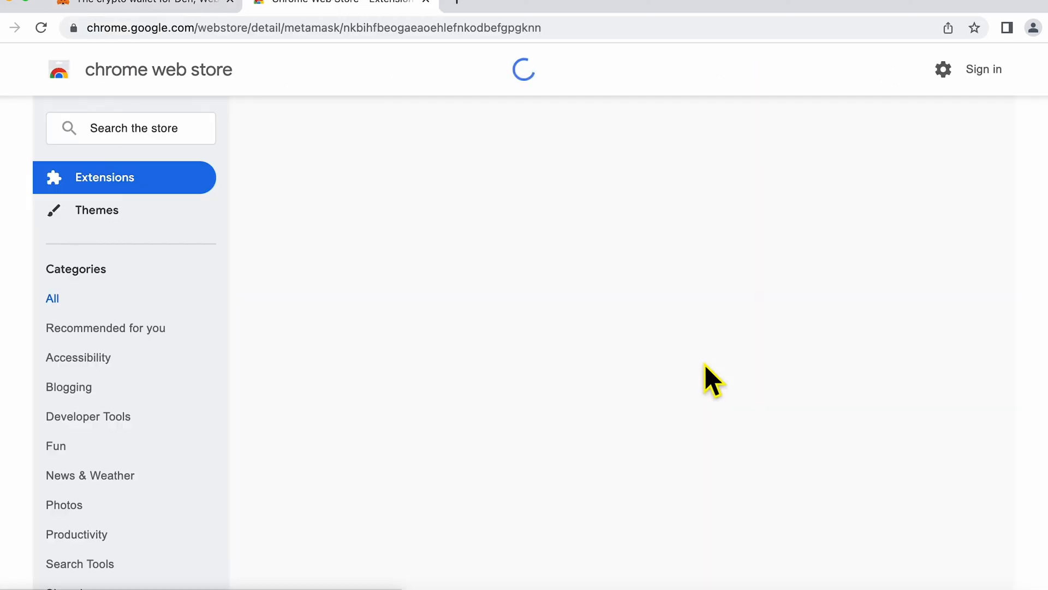
pyautogui.click(876, 184)
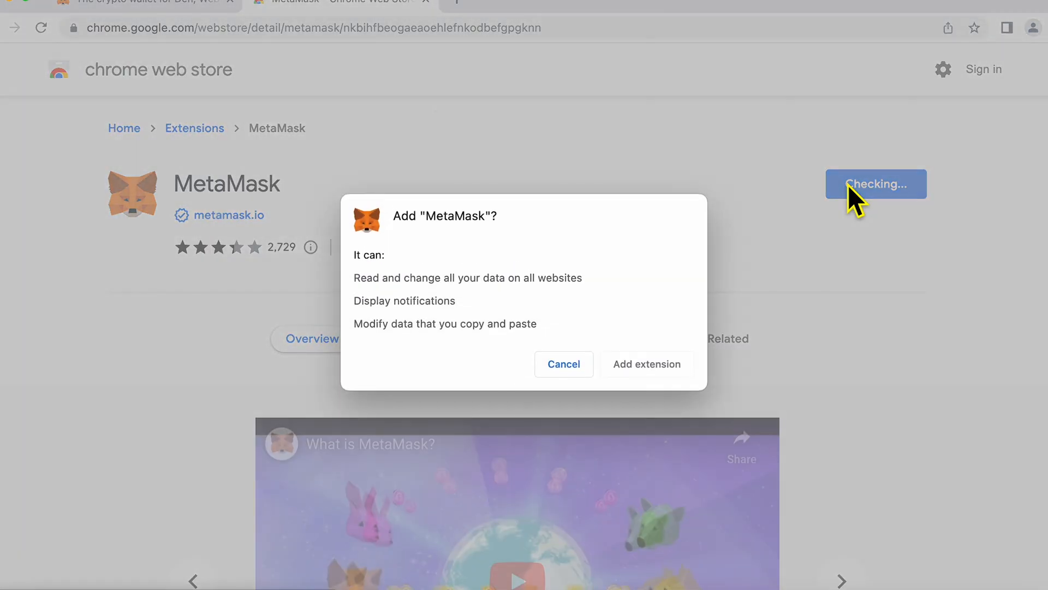
pyautogui.click(646, 363)
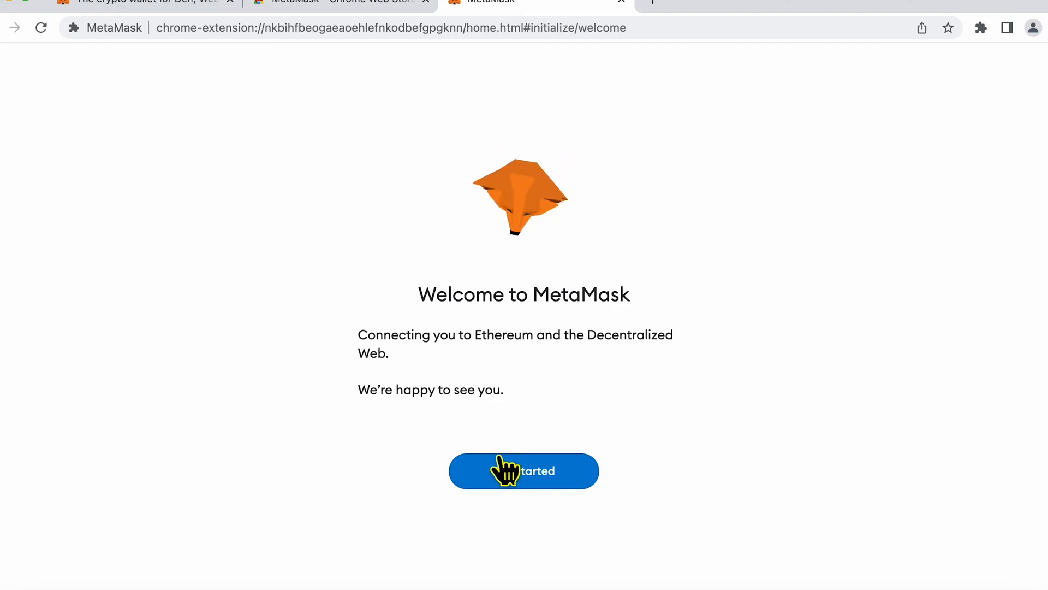
# - Begin setup, agree to usage data, and choose Import wallet
pyautogui.click(523, 470)
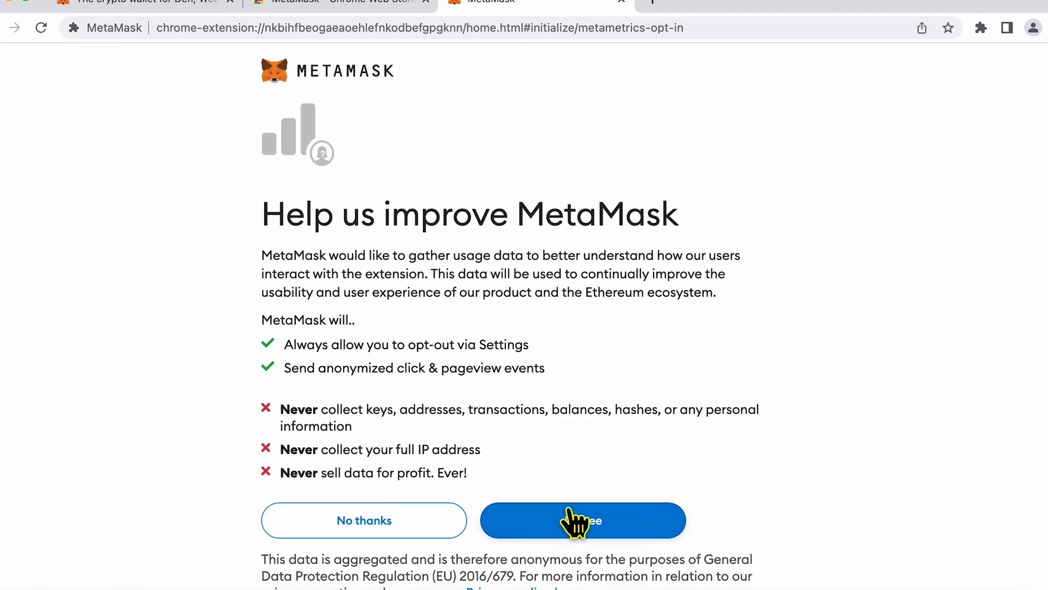
pyautogui.click(583, 520)
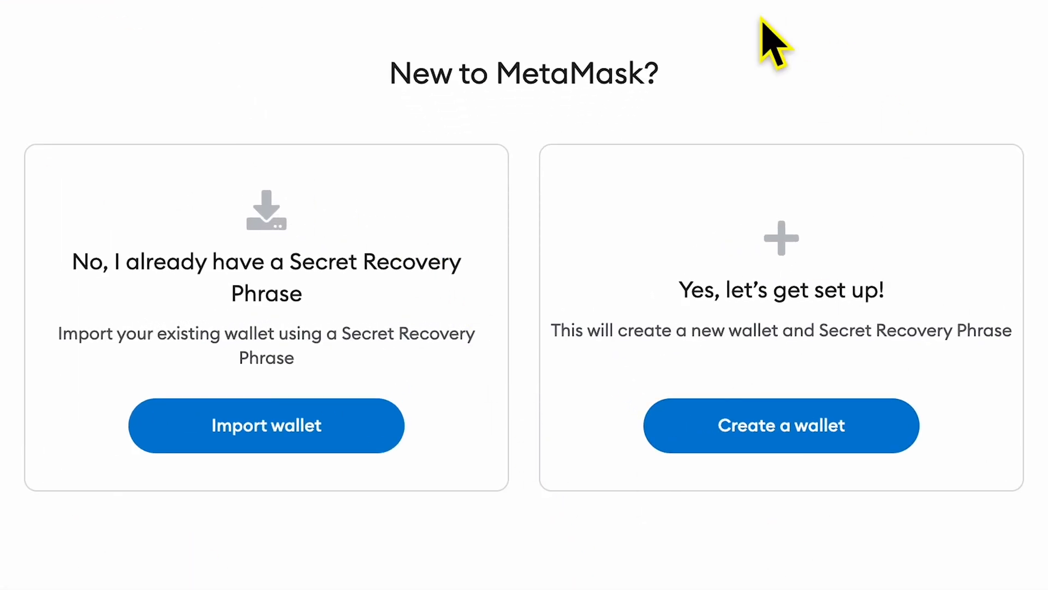
pyautogui.moveTo(528, 288)
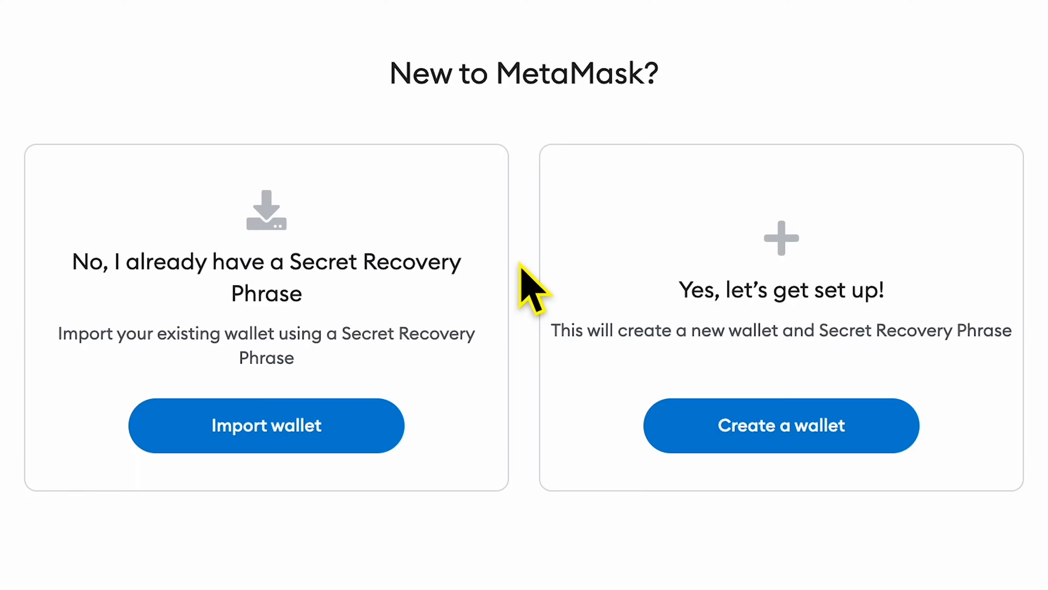
pyautogui.moveTo(143, 452)
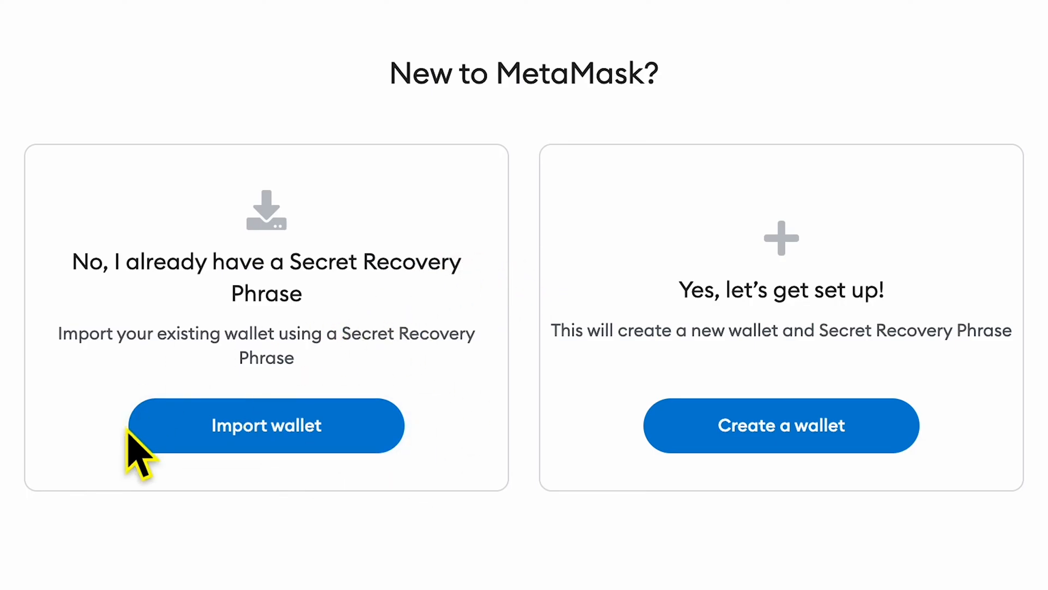
pyautogui.click(266, 425)
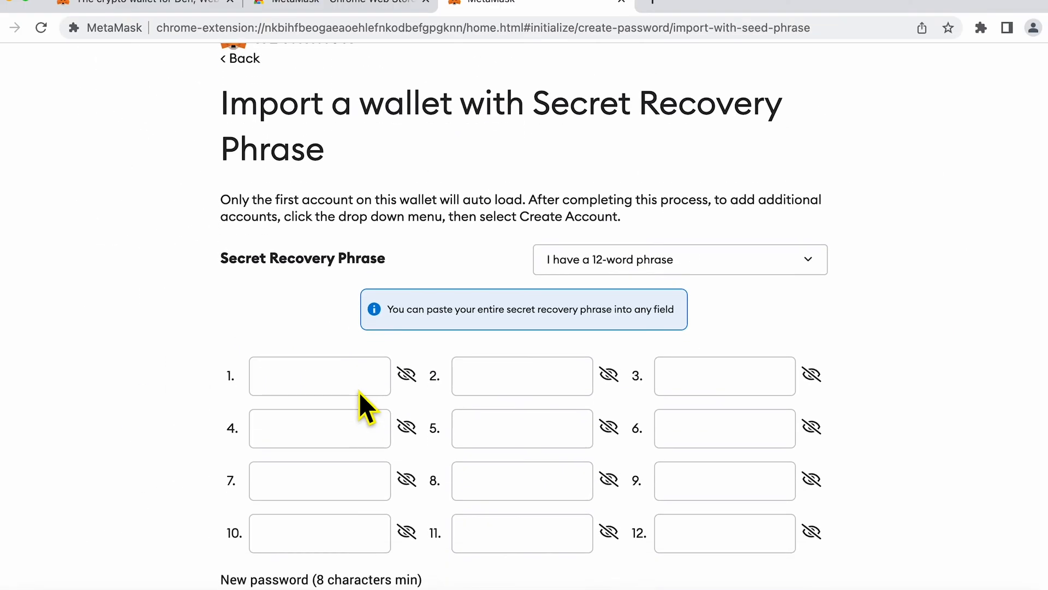
# - Enter the 12-word recovery phrase and new password, then accept the Terms of use
pyautogui.scroll(-3)
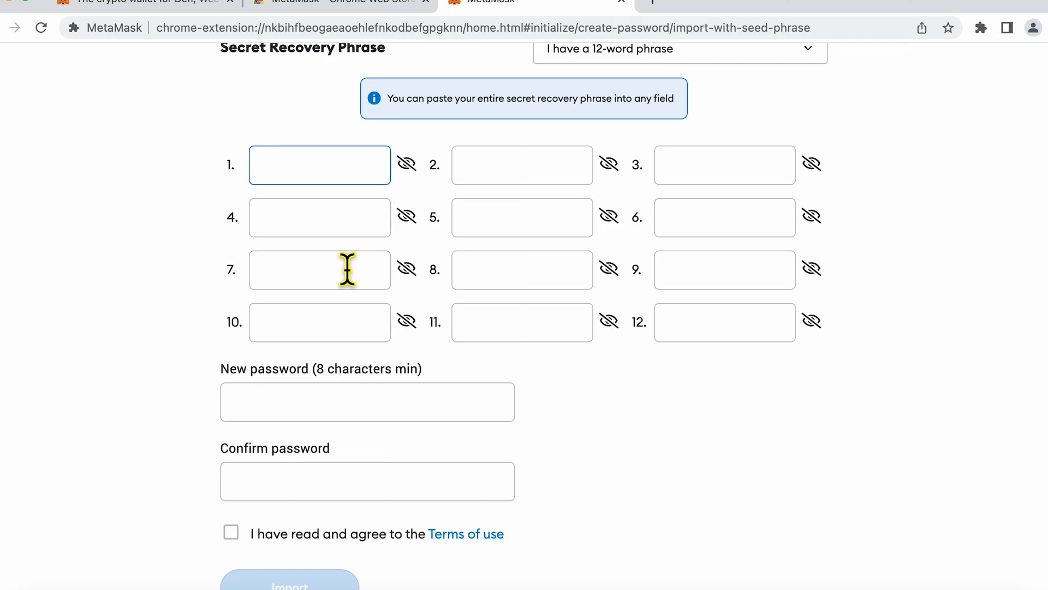
pyautogui.moveTo(328, 187)
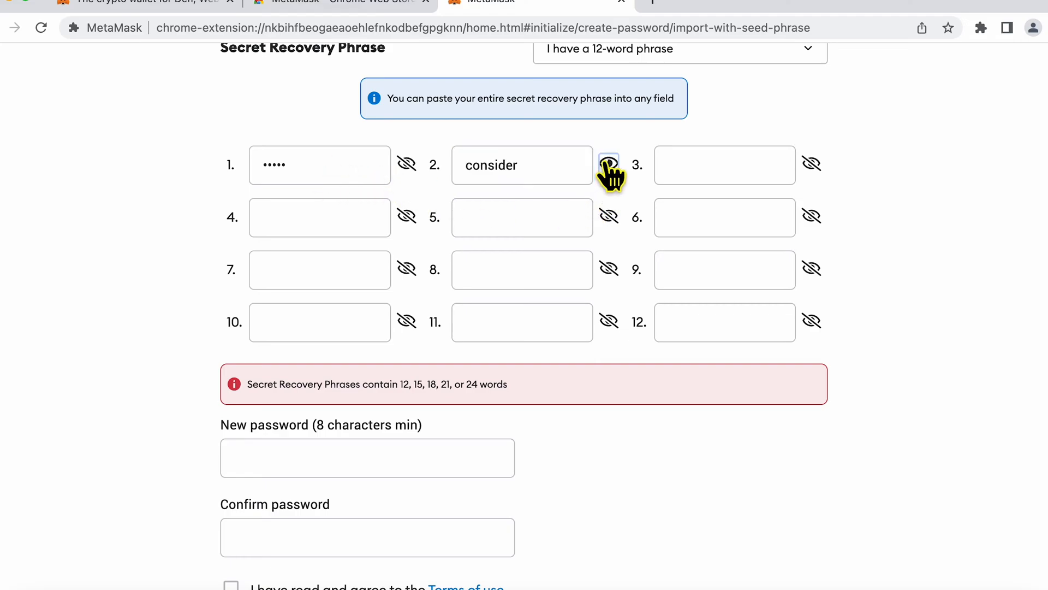
pyautogui.click(609, 165)
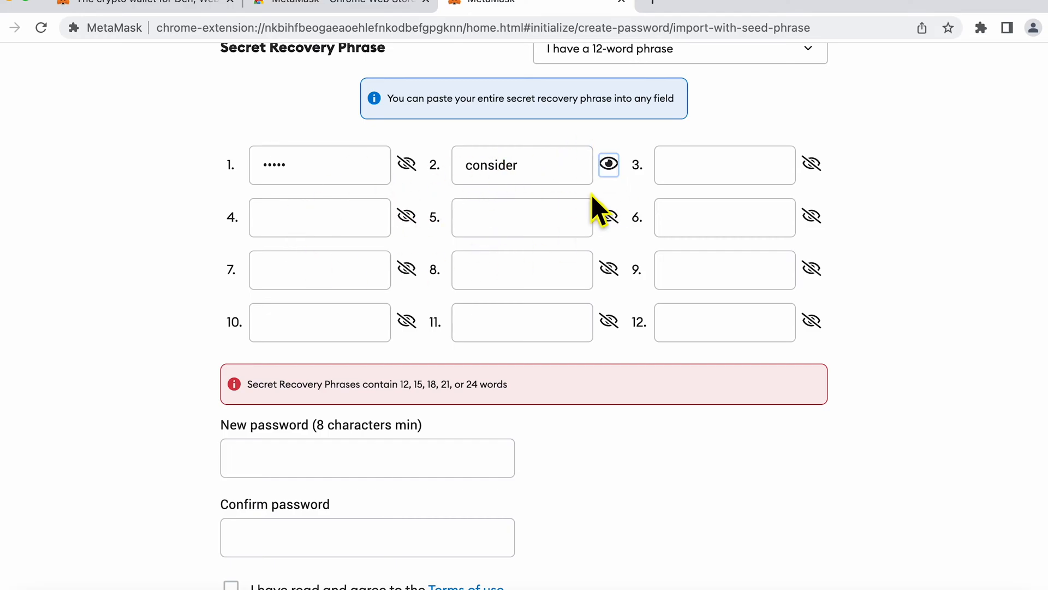
pyautogui.click(609, 164)
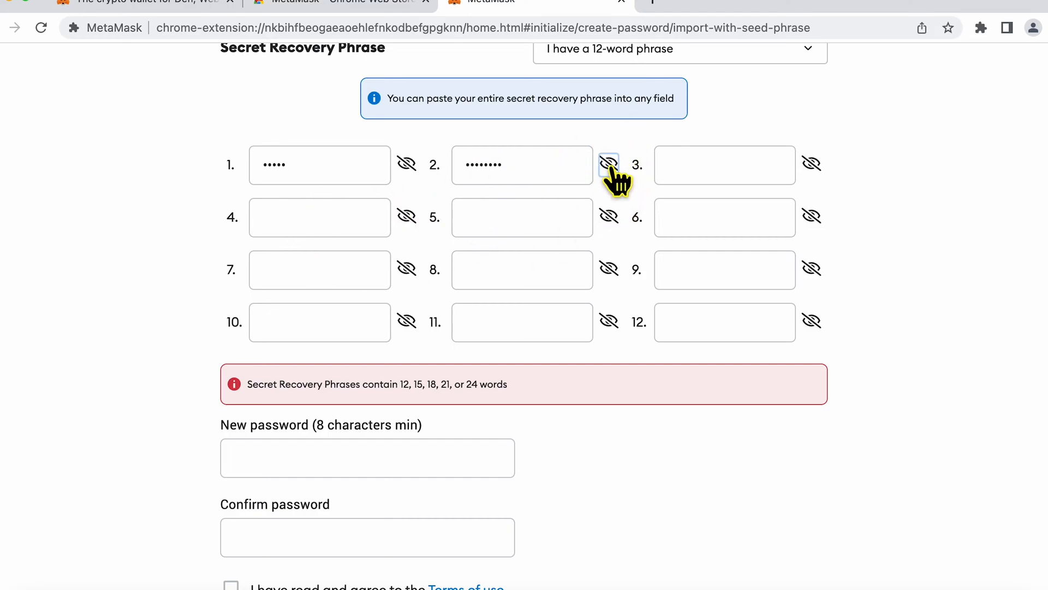
pyautogui.click(724, 164)
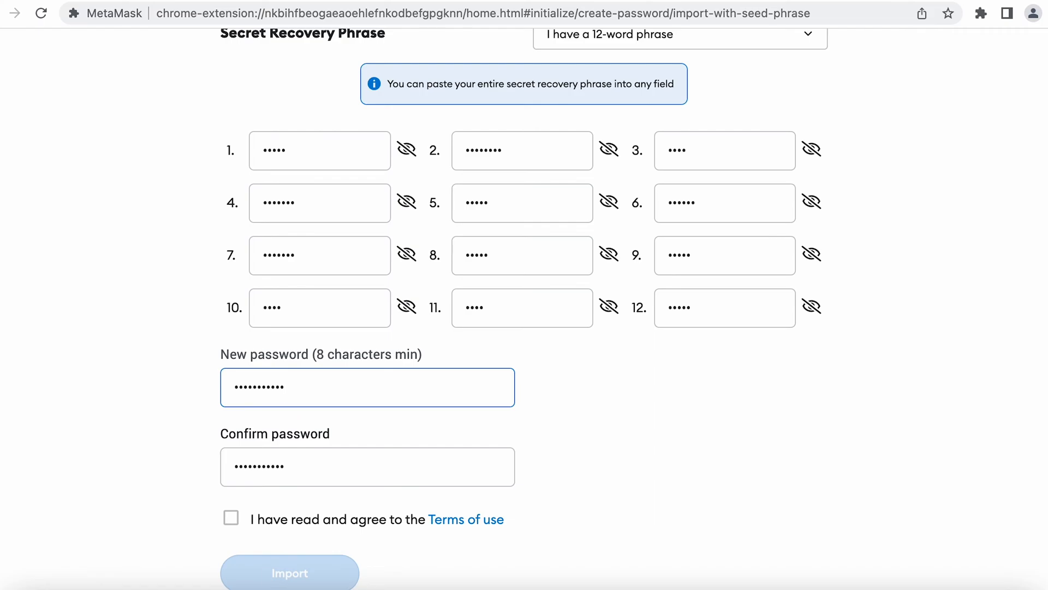
pyautogui.click(231, 518)
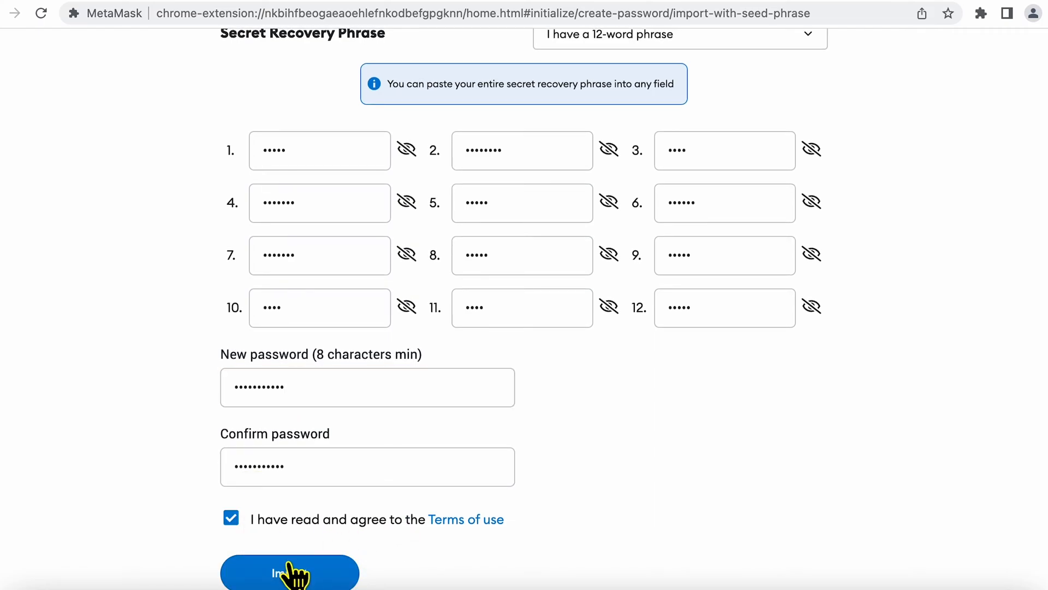
# - Import the wallet, finish with All done, and dismiss the portfolio tip
pyautogui.click(289, 572)
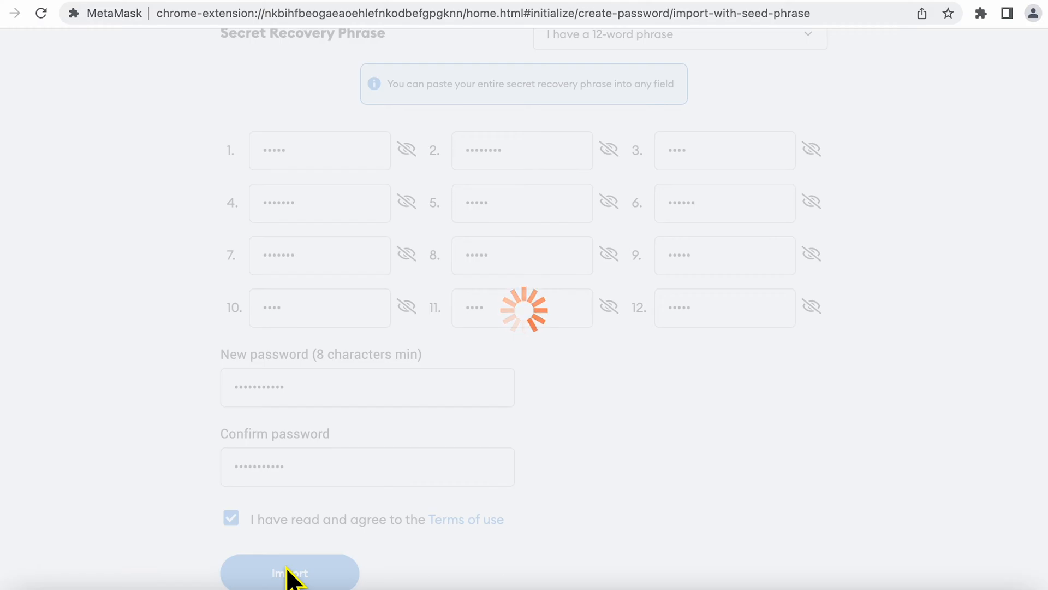
pyautogui.click(289, 573)
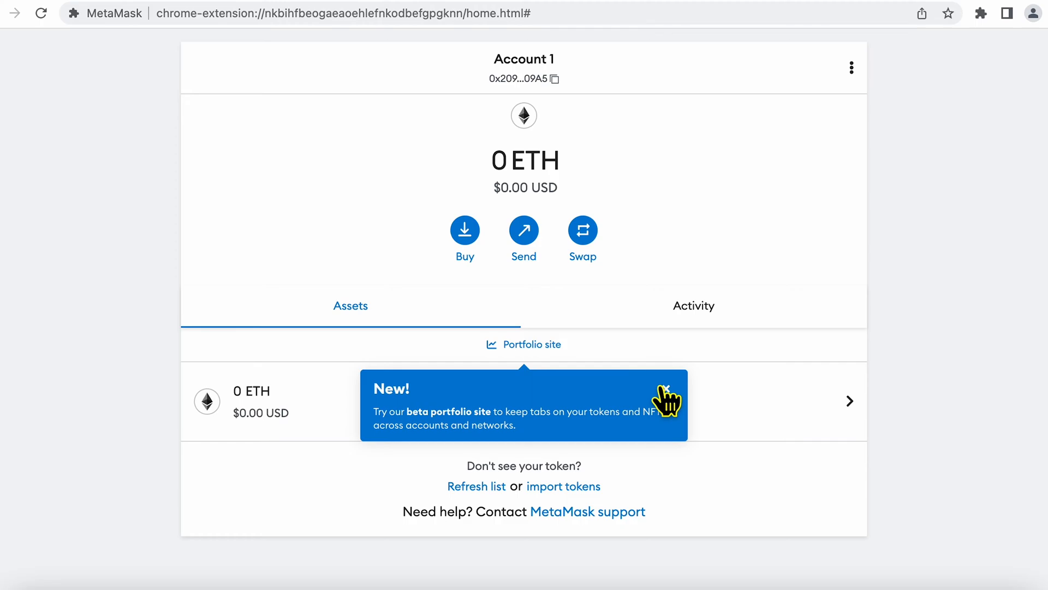
pyautogui.click(666, 389)
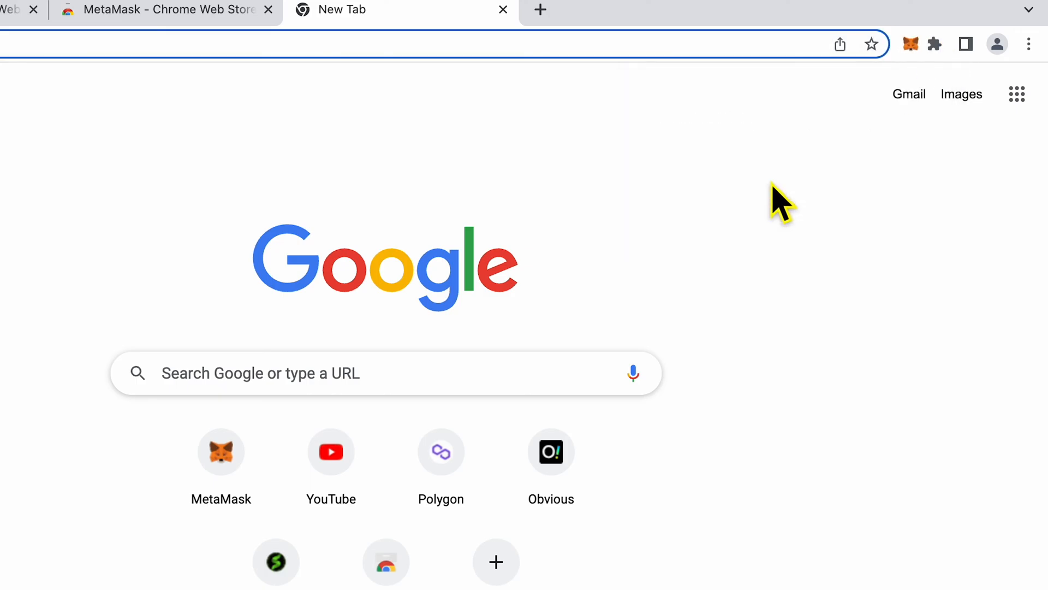
# - Open MetaMask from the Chrome toolbar and close the What's new notice
pyautogui.click(935, 45)
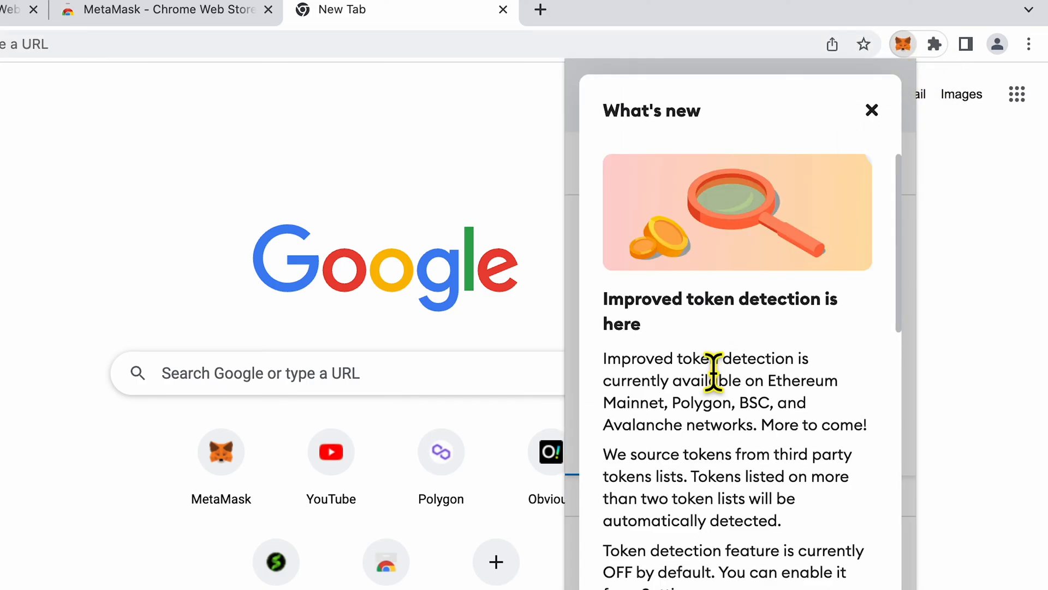
pyautogui.click(872, 110)
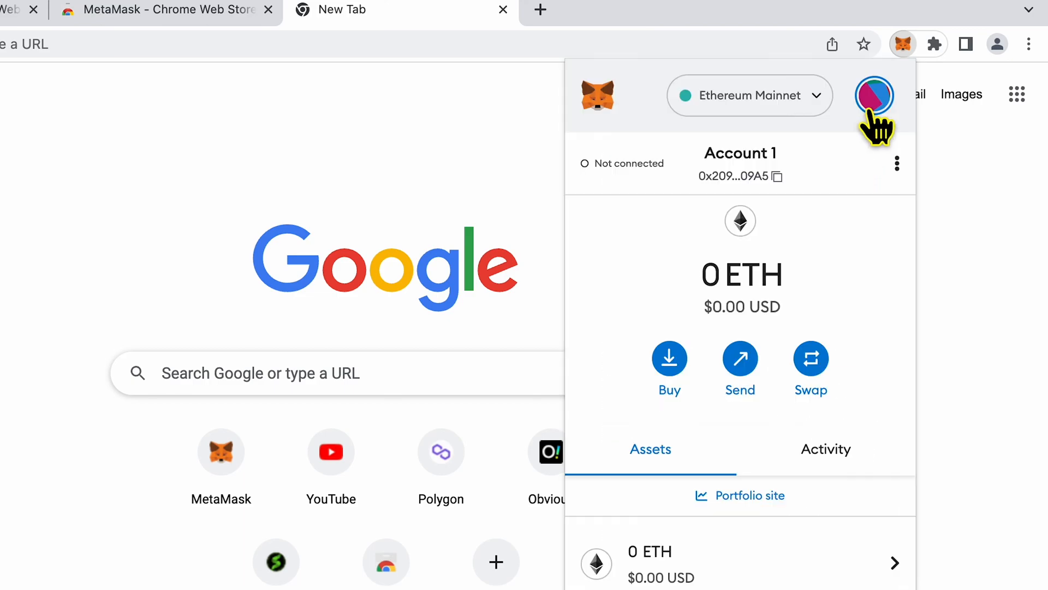
pyautogui.moveTo(885, 117)
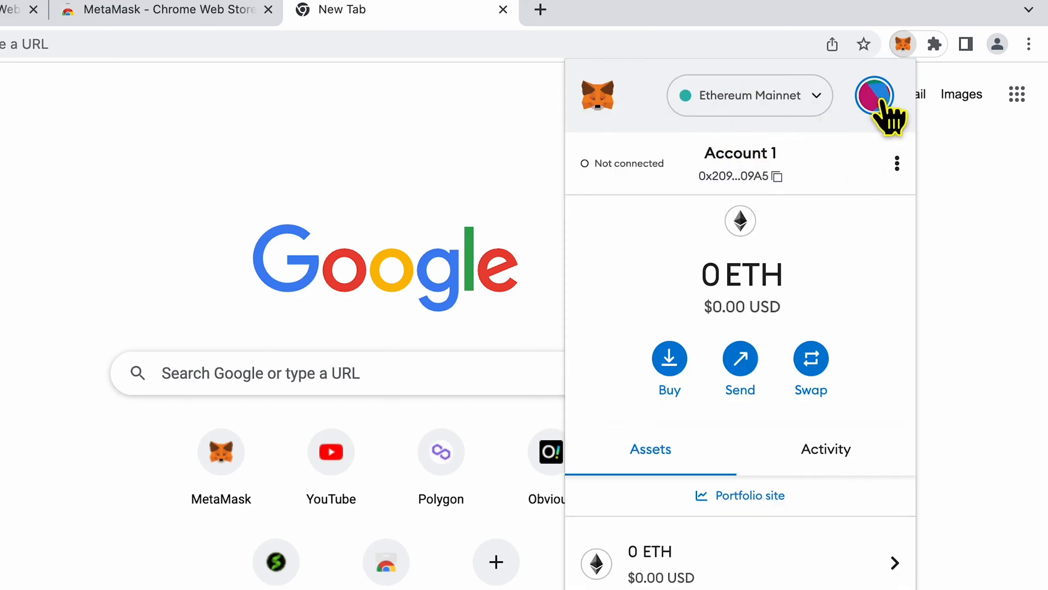
pyautogui.moveTo(740, 164)
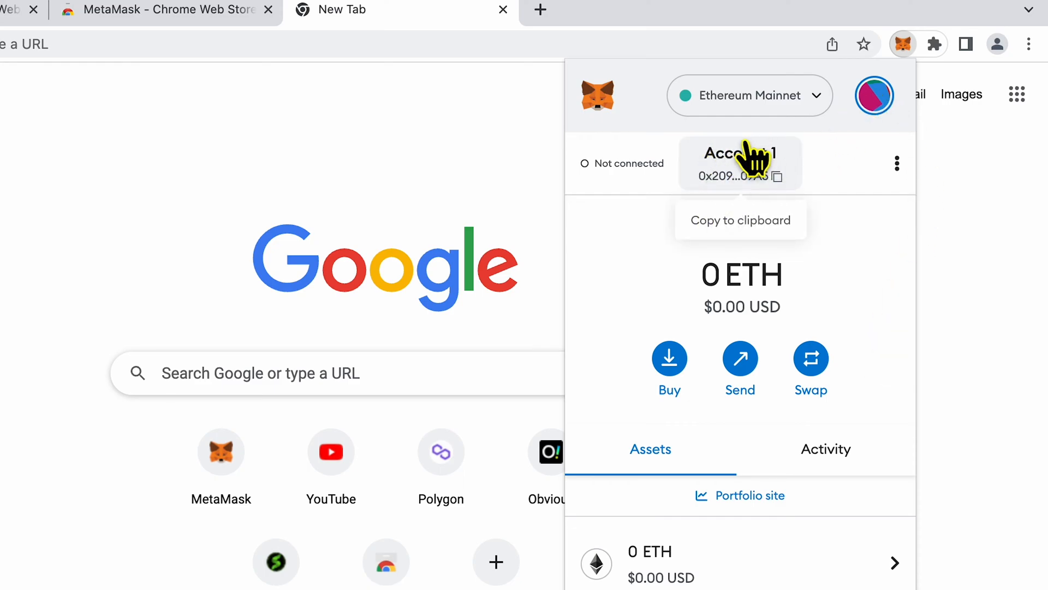
# - Create a new account named Account 2 from the account menu
pyautogui.click(873, 95)
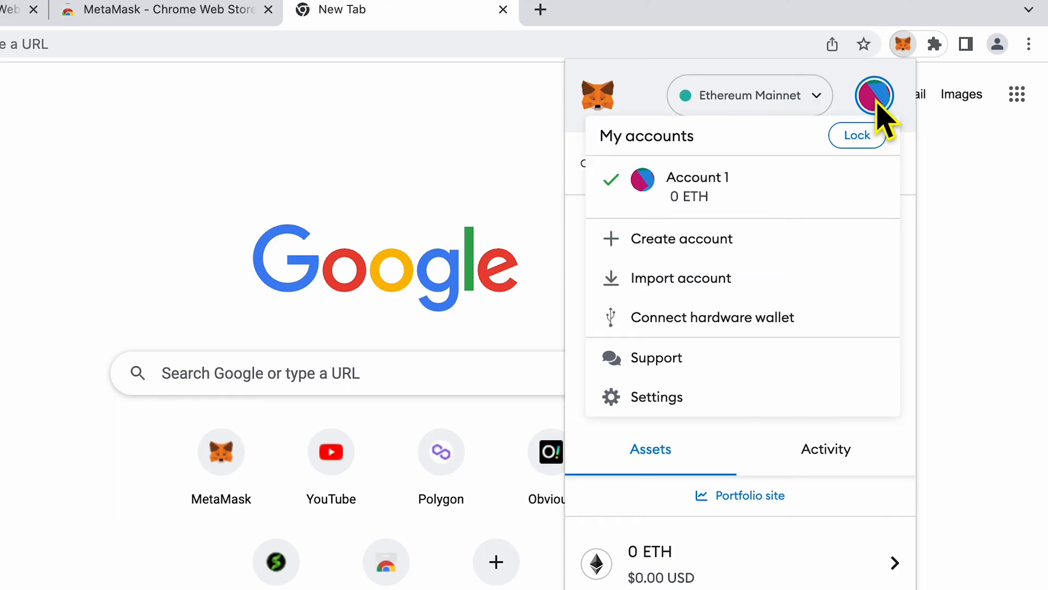
pyautogui.moveTo(681, 239)
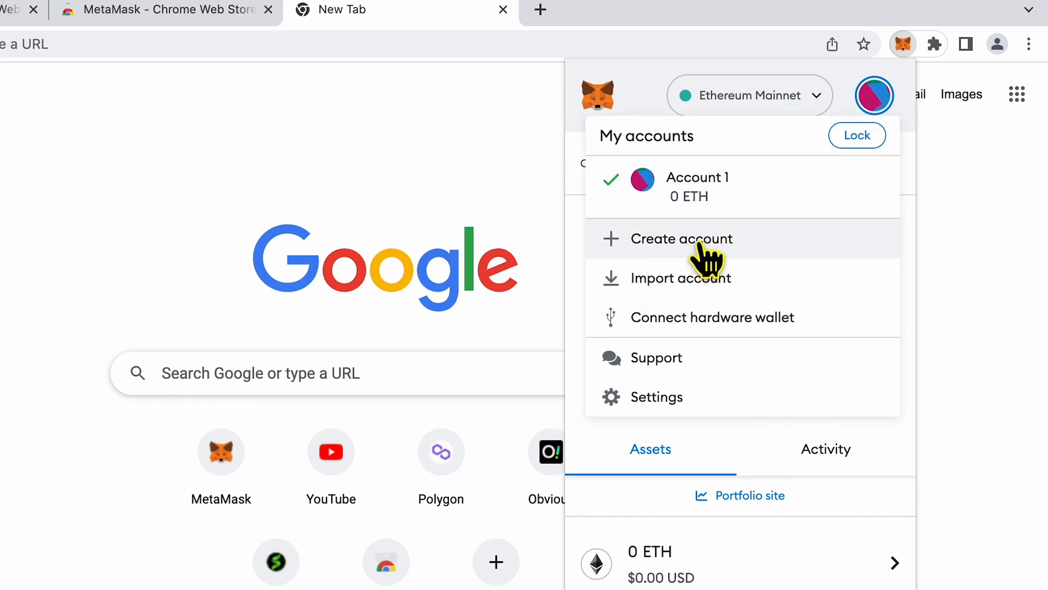
pyautogui.click(682, 238)
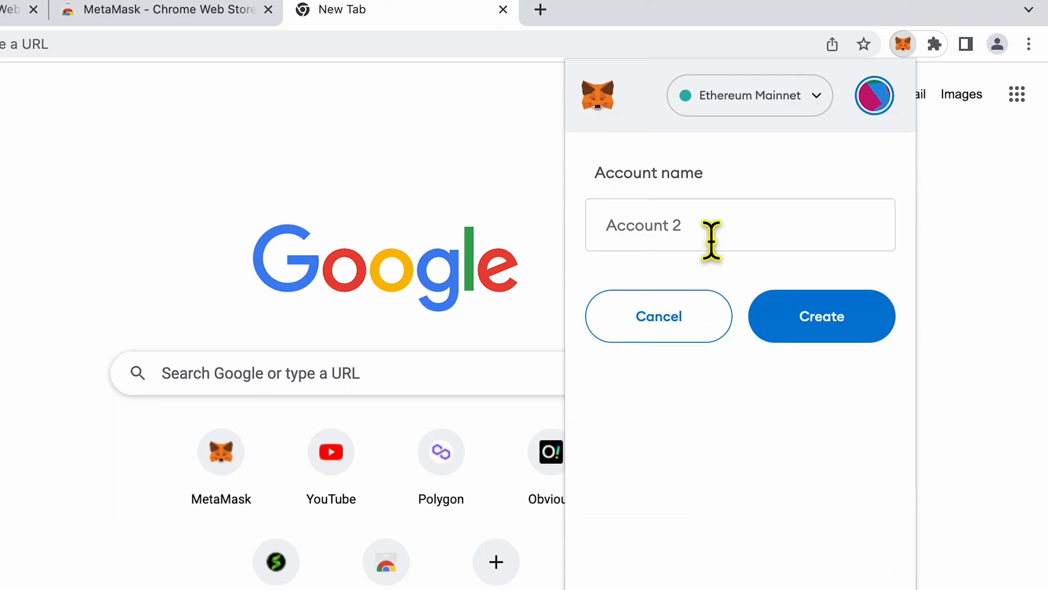
pyautogui.press('Backspace')
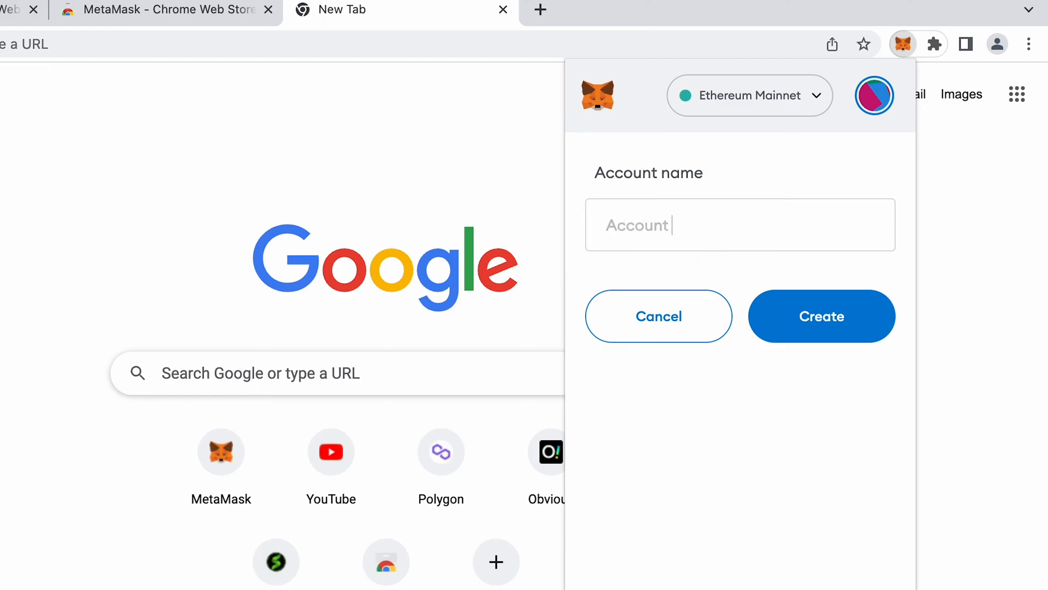
pyautogui.click(821, 316)
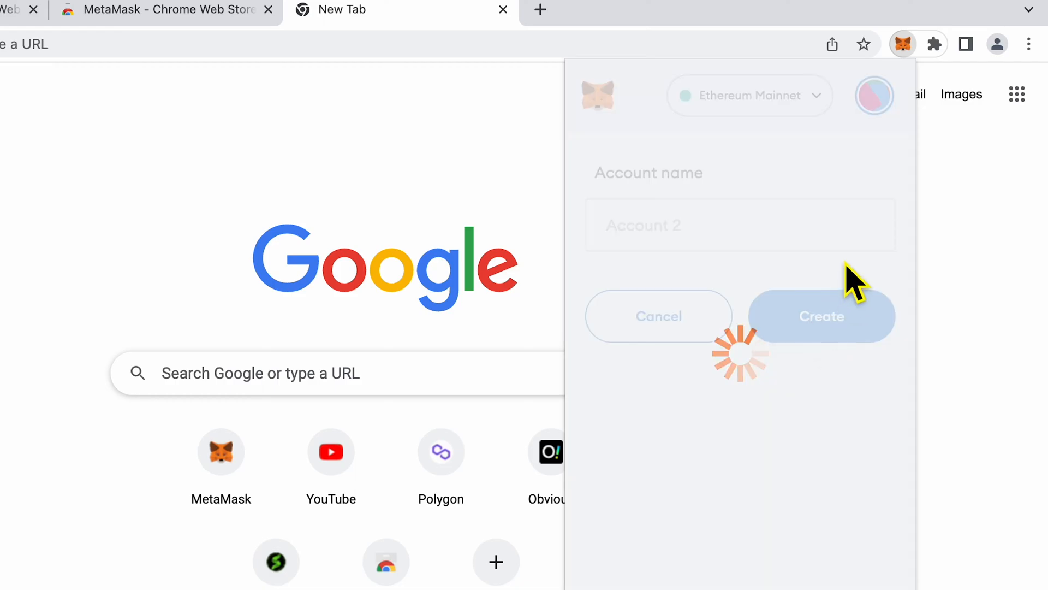
pyautogui.click(821, 316)
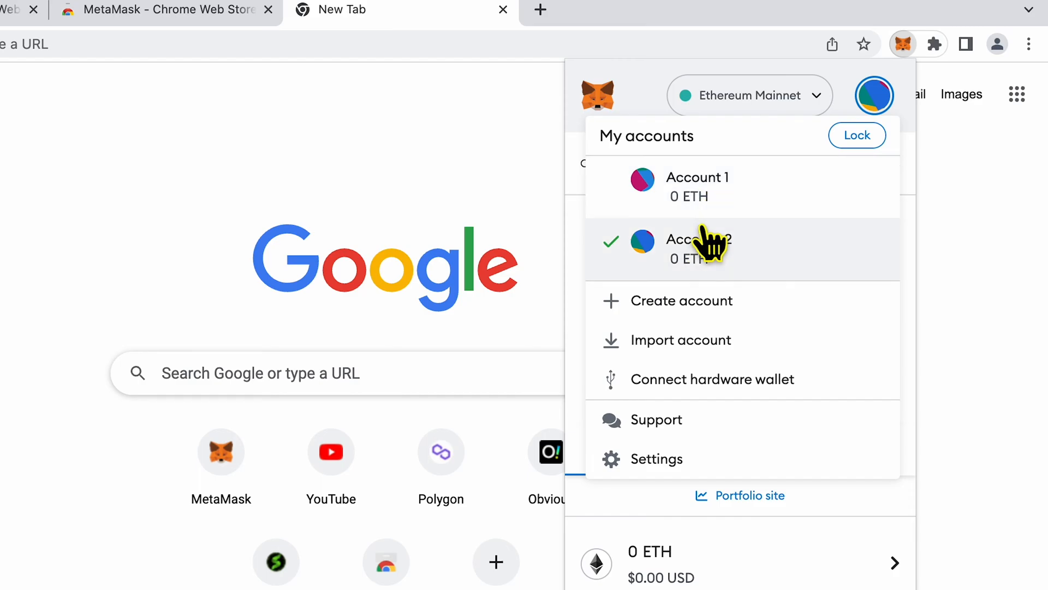
pyautogui.click(698, 186)
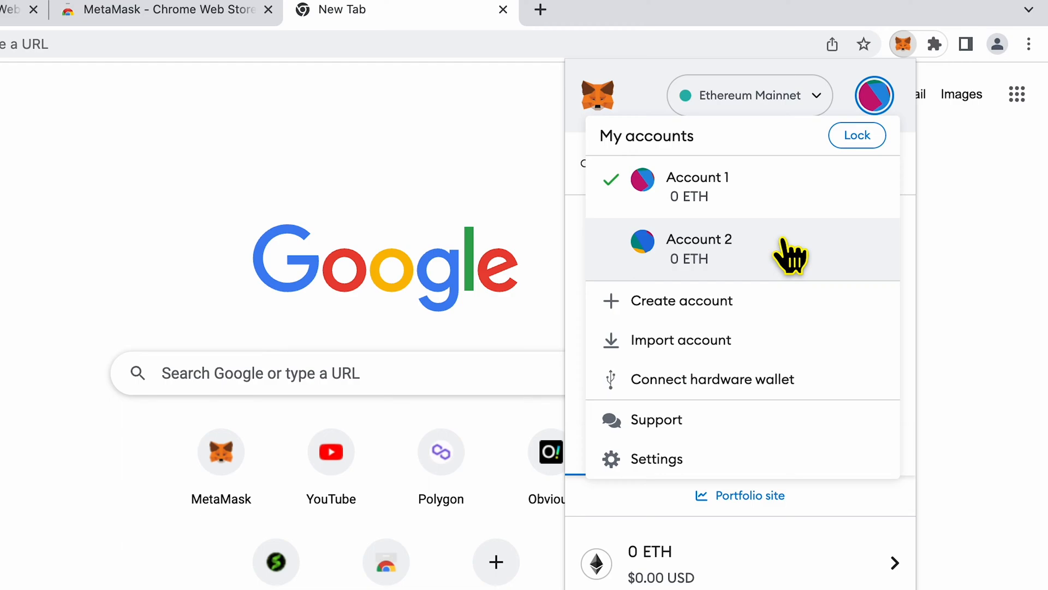
pyautogui.moveTo(749, 270)
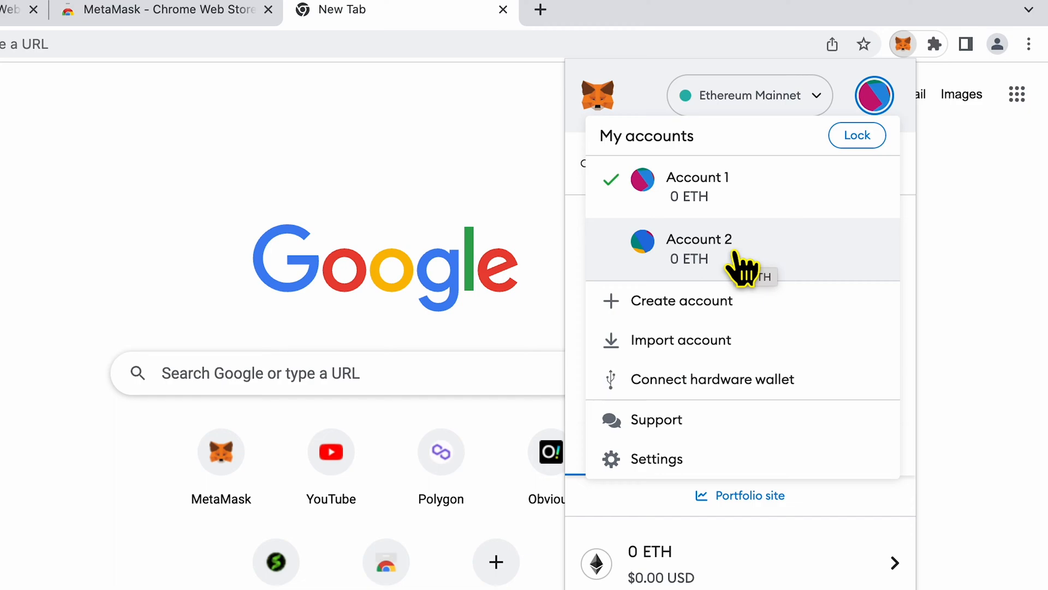
pyautogui.moveTo(720, 269)
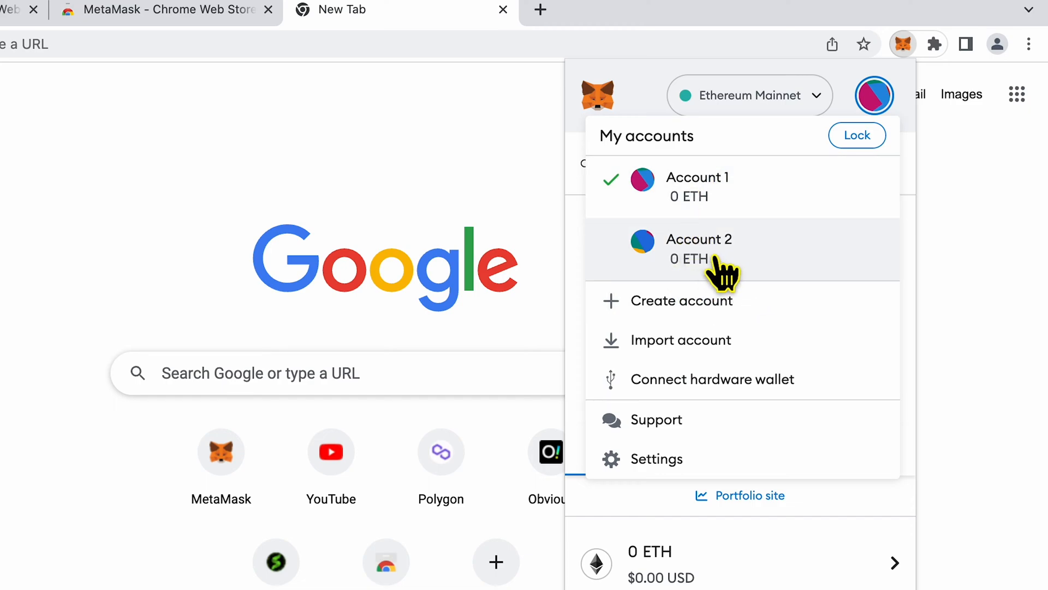
pyautogui.click(874, 95)
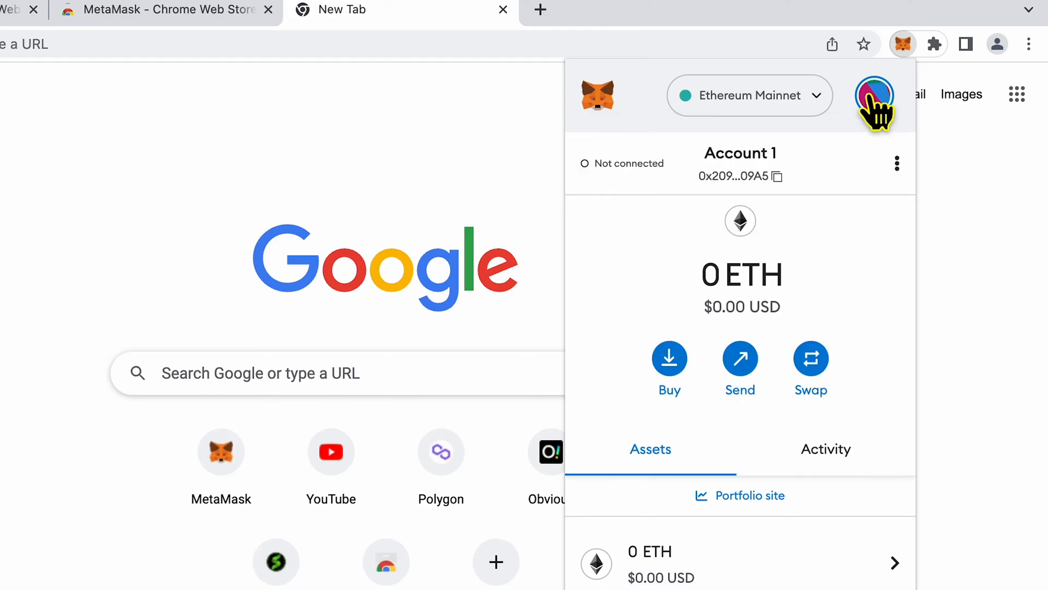
pyautogui.click(873, 95)
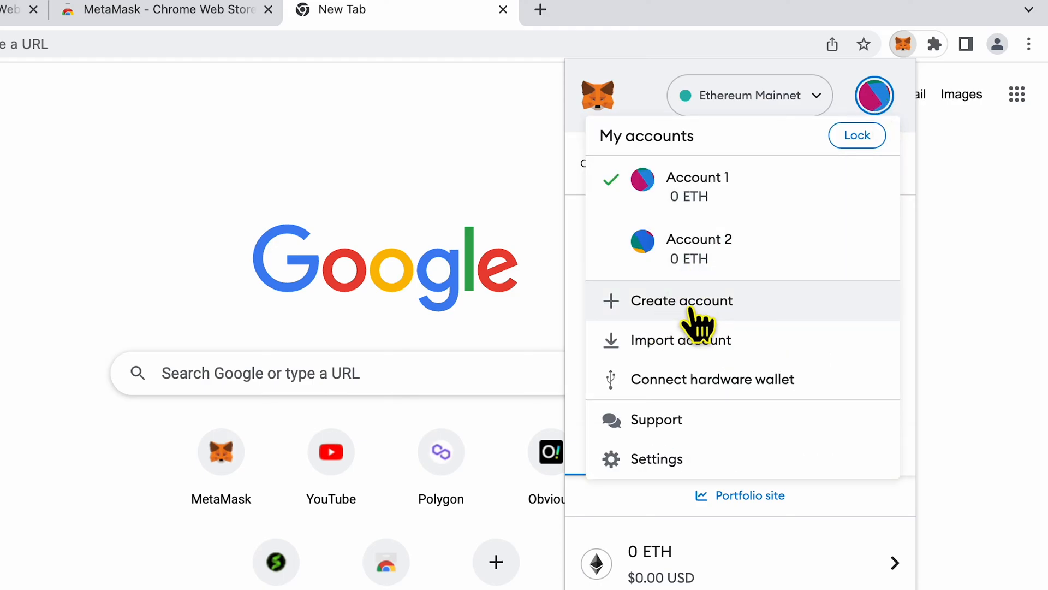
pyautogui.click(874, 95)
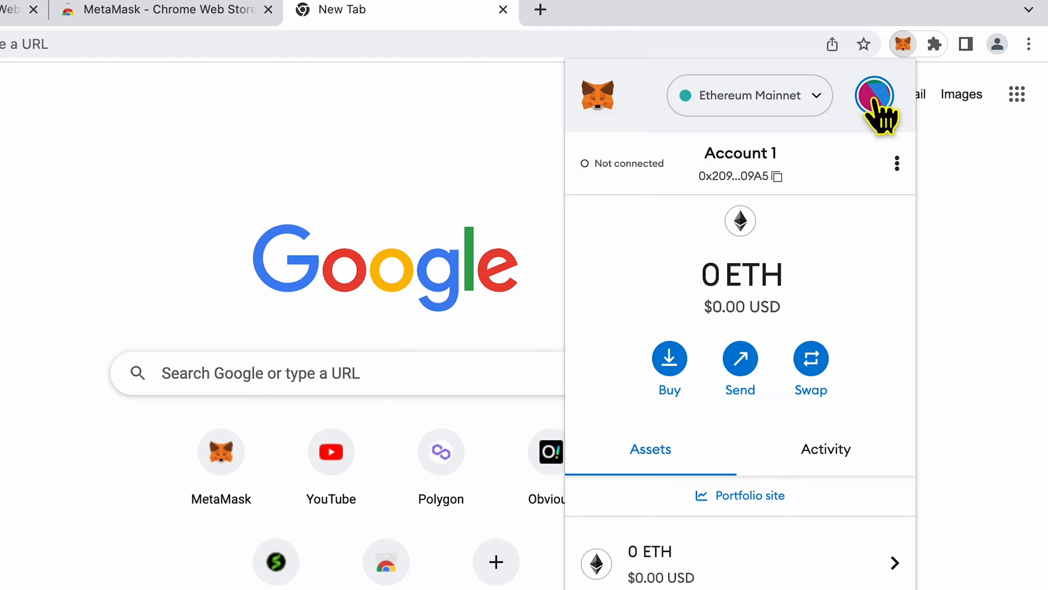
pyautogui.click(873, 95)
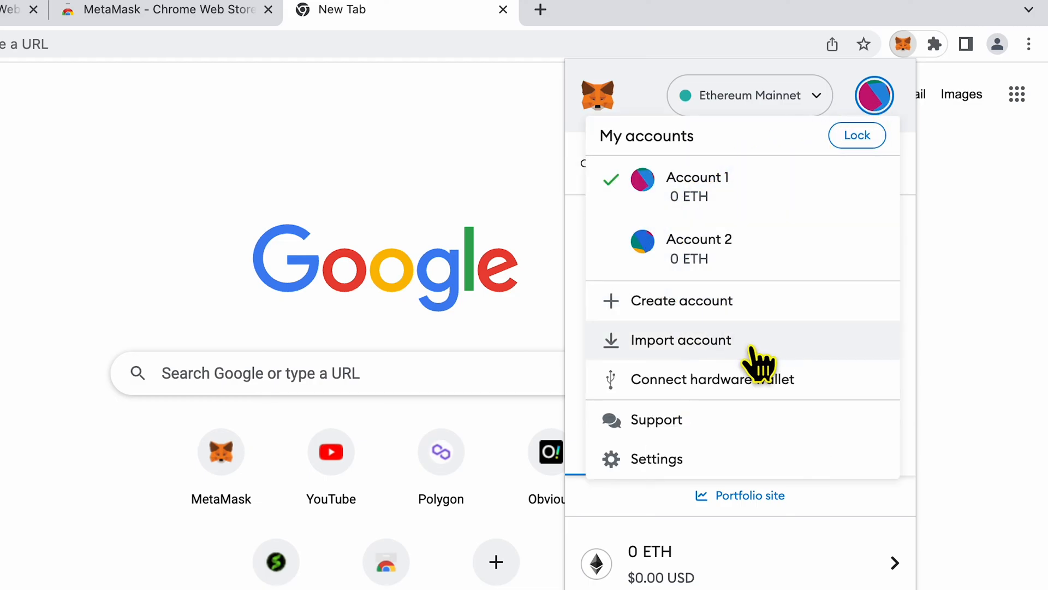
pyautogui.moveTo(718, 288)
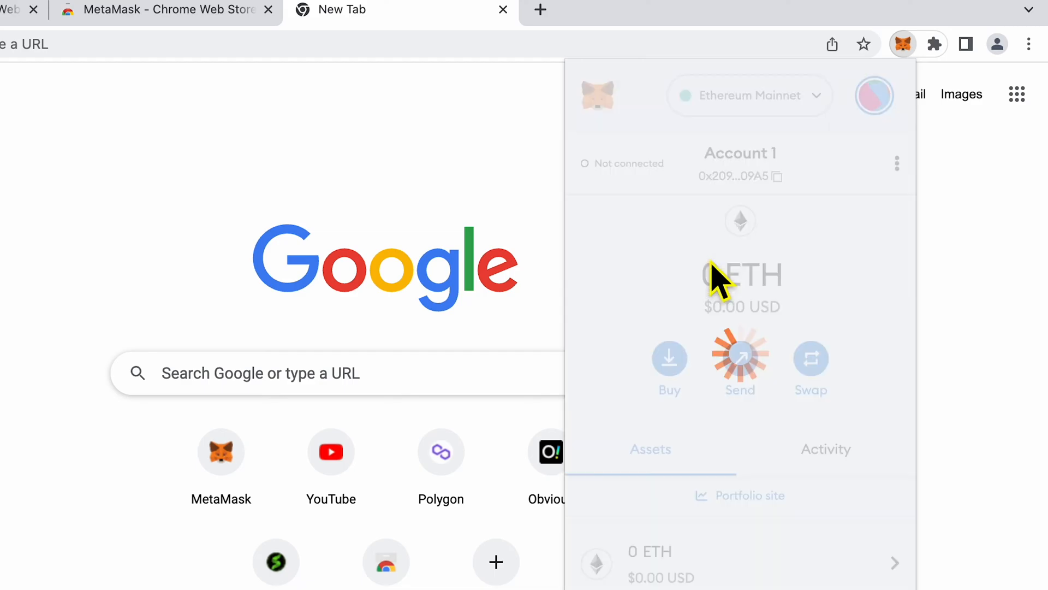
pyautogui.click(873, 95)
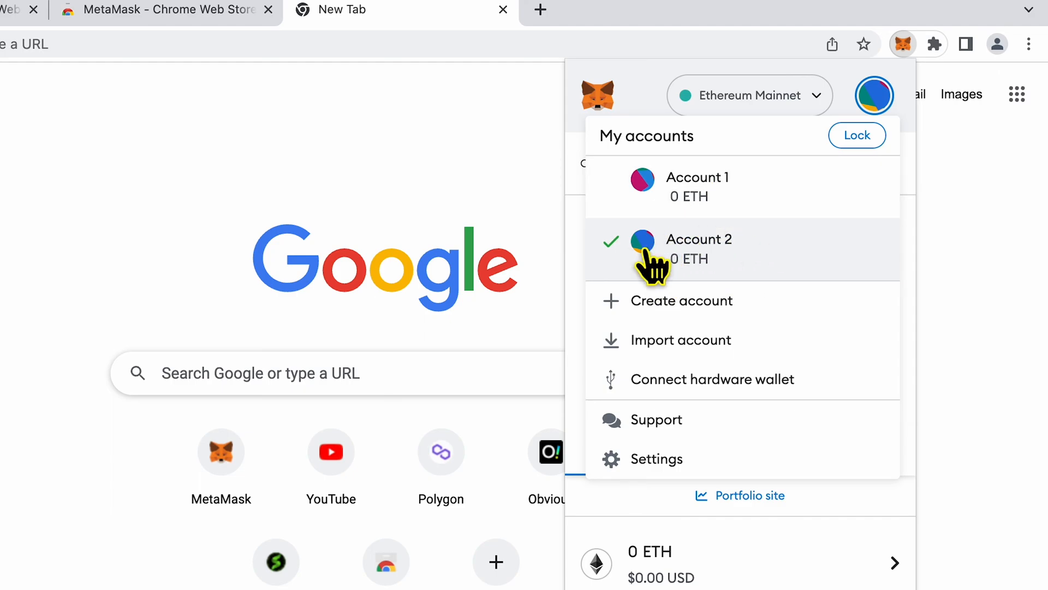
pyautogui.moveTo(662, 274)
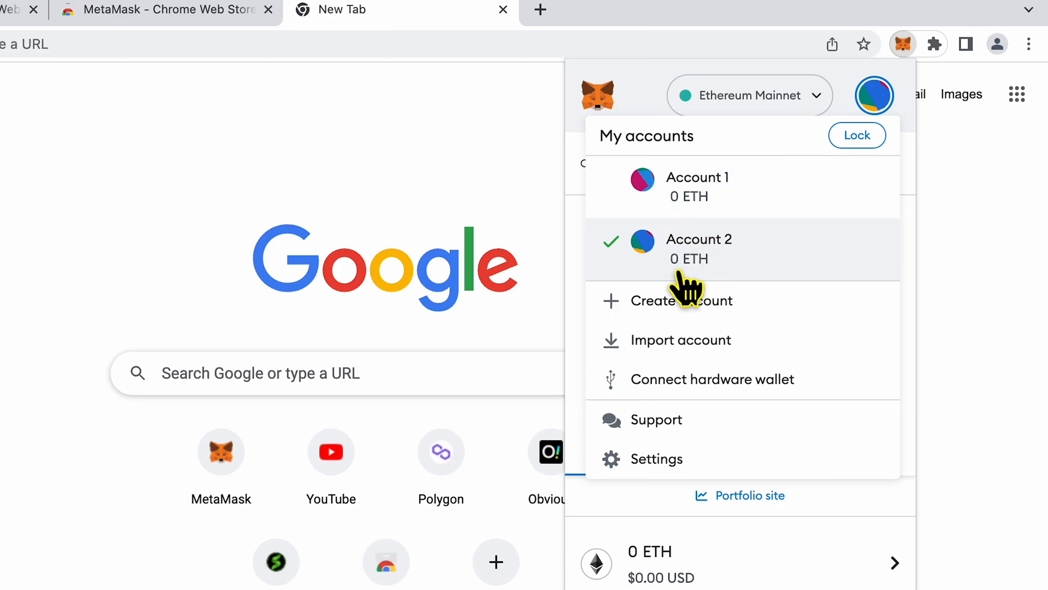
# - View the Account 2 wallet overview, then reopen the account list
pyautogui.click(873, 95)
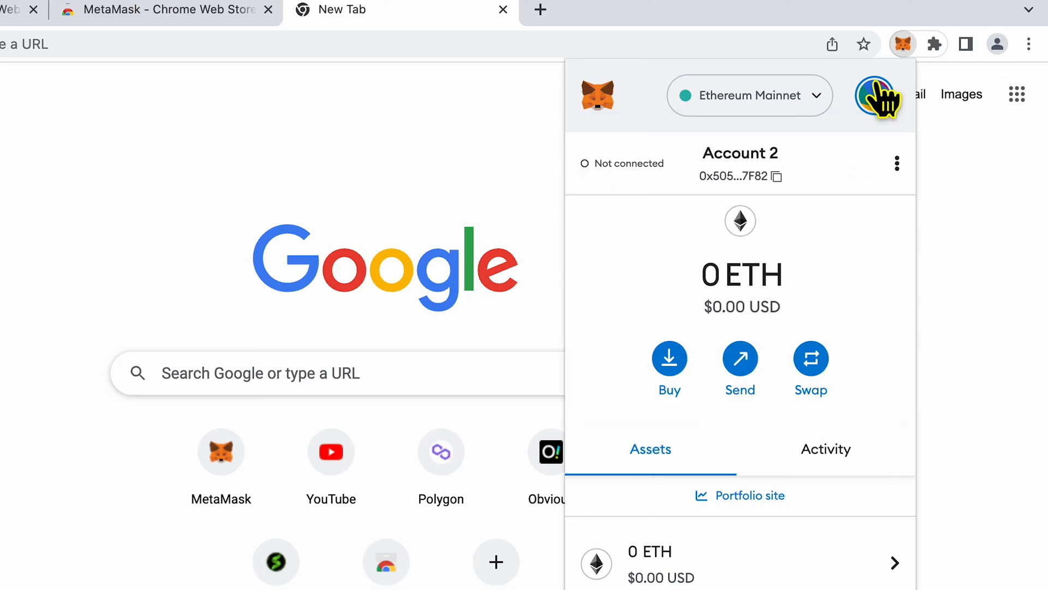
pyautogui.click(874, 95)
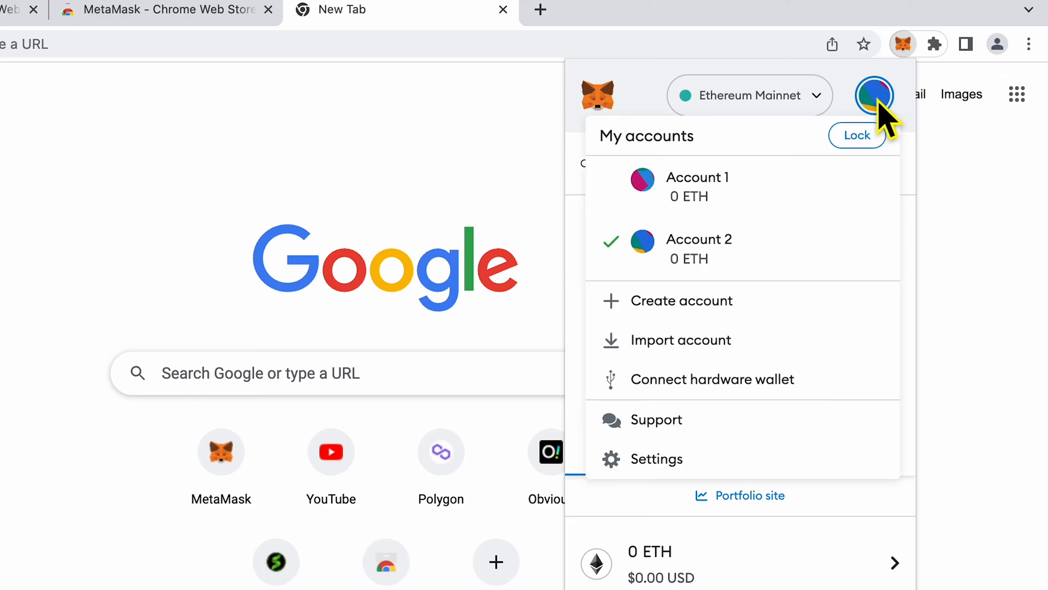
pyautogui.moveTo(708, 280)
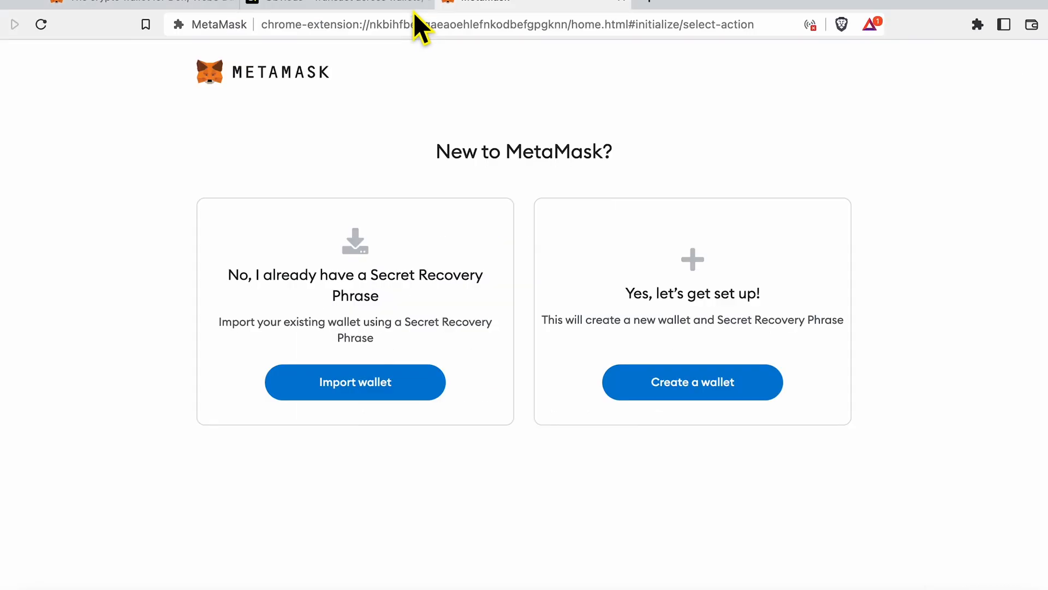
# - Switch to the obvious.technology tab and browse its wallet-organising features
pyautogui.click(334, 2)
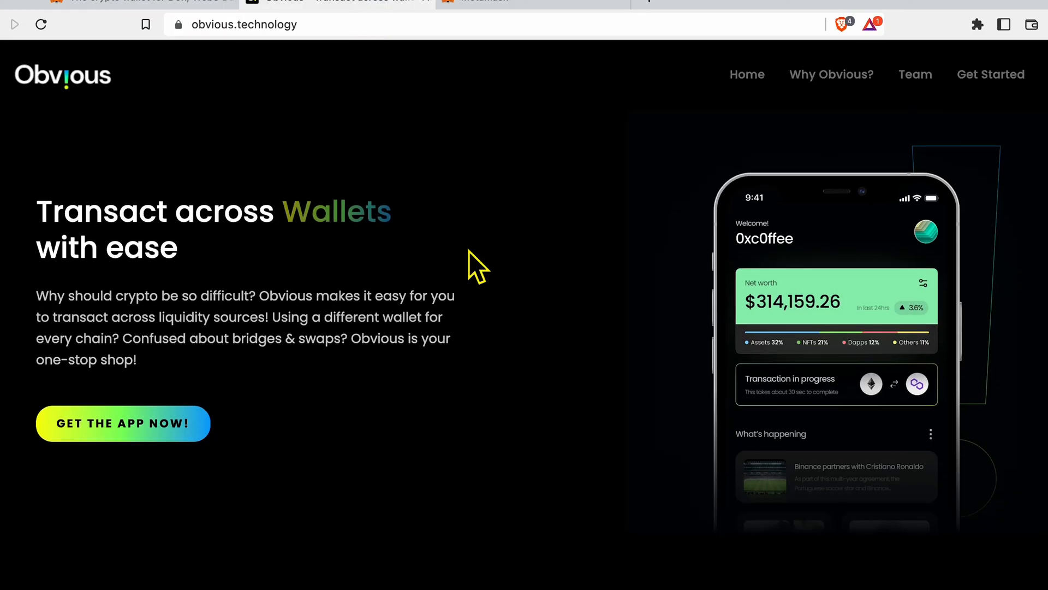
pyautogui.scroll(-3)
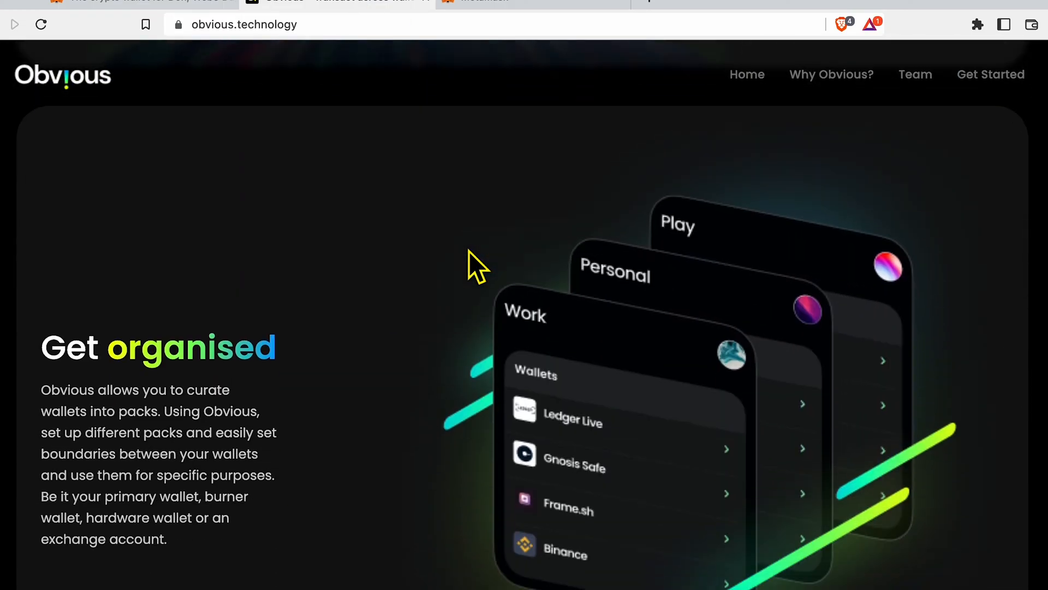
pyautogui.scroll(-3)
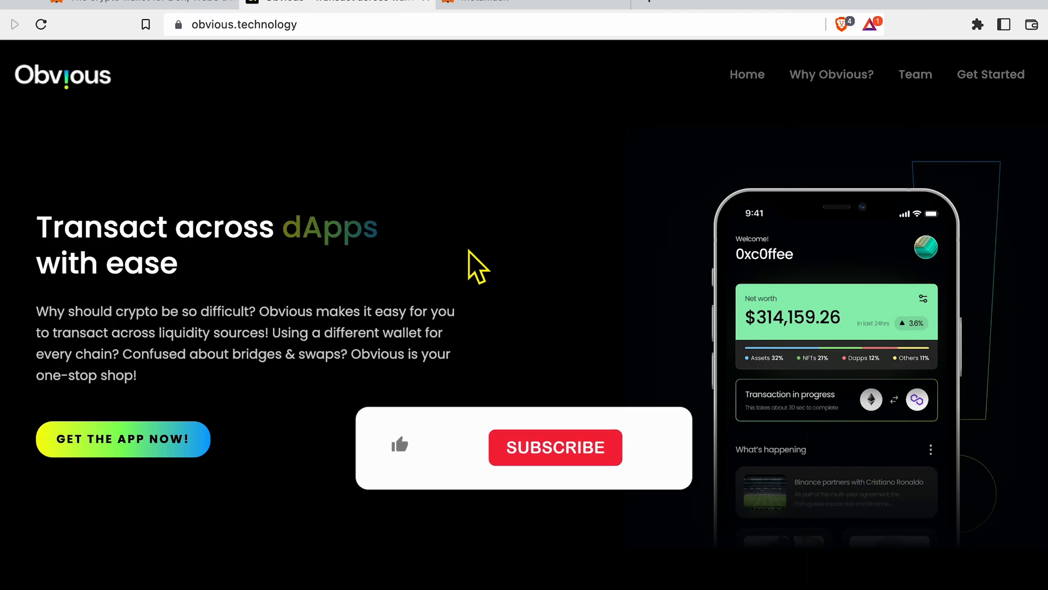
pyautogui.click(399, 448)
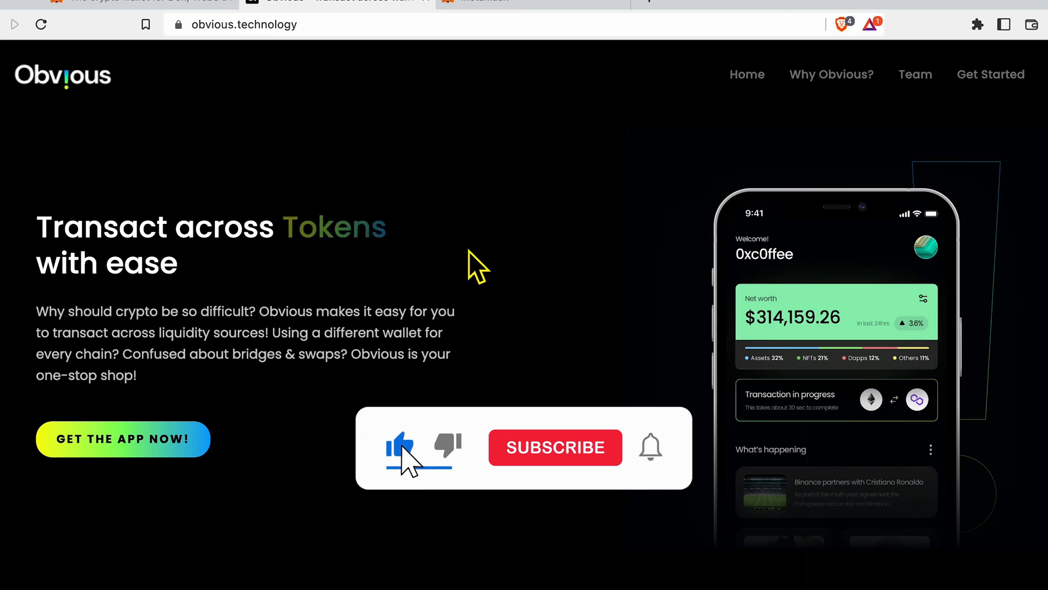
pyautogui.click(555, 447)
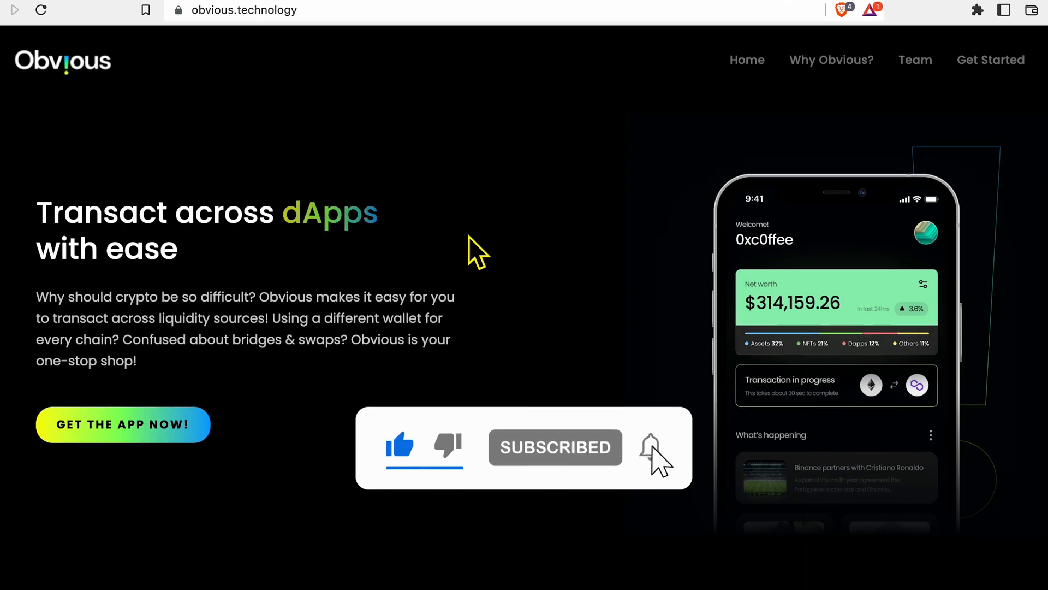